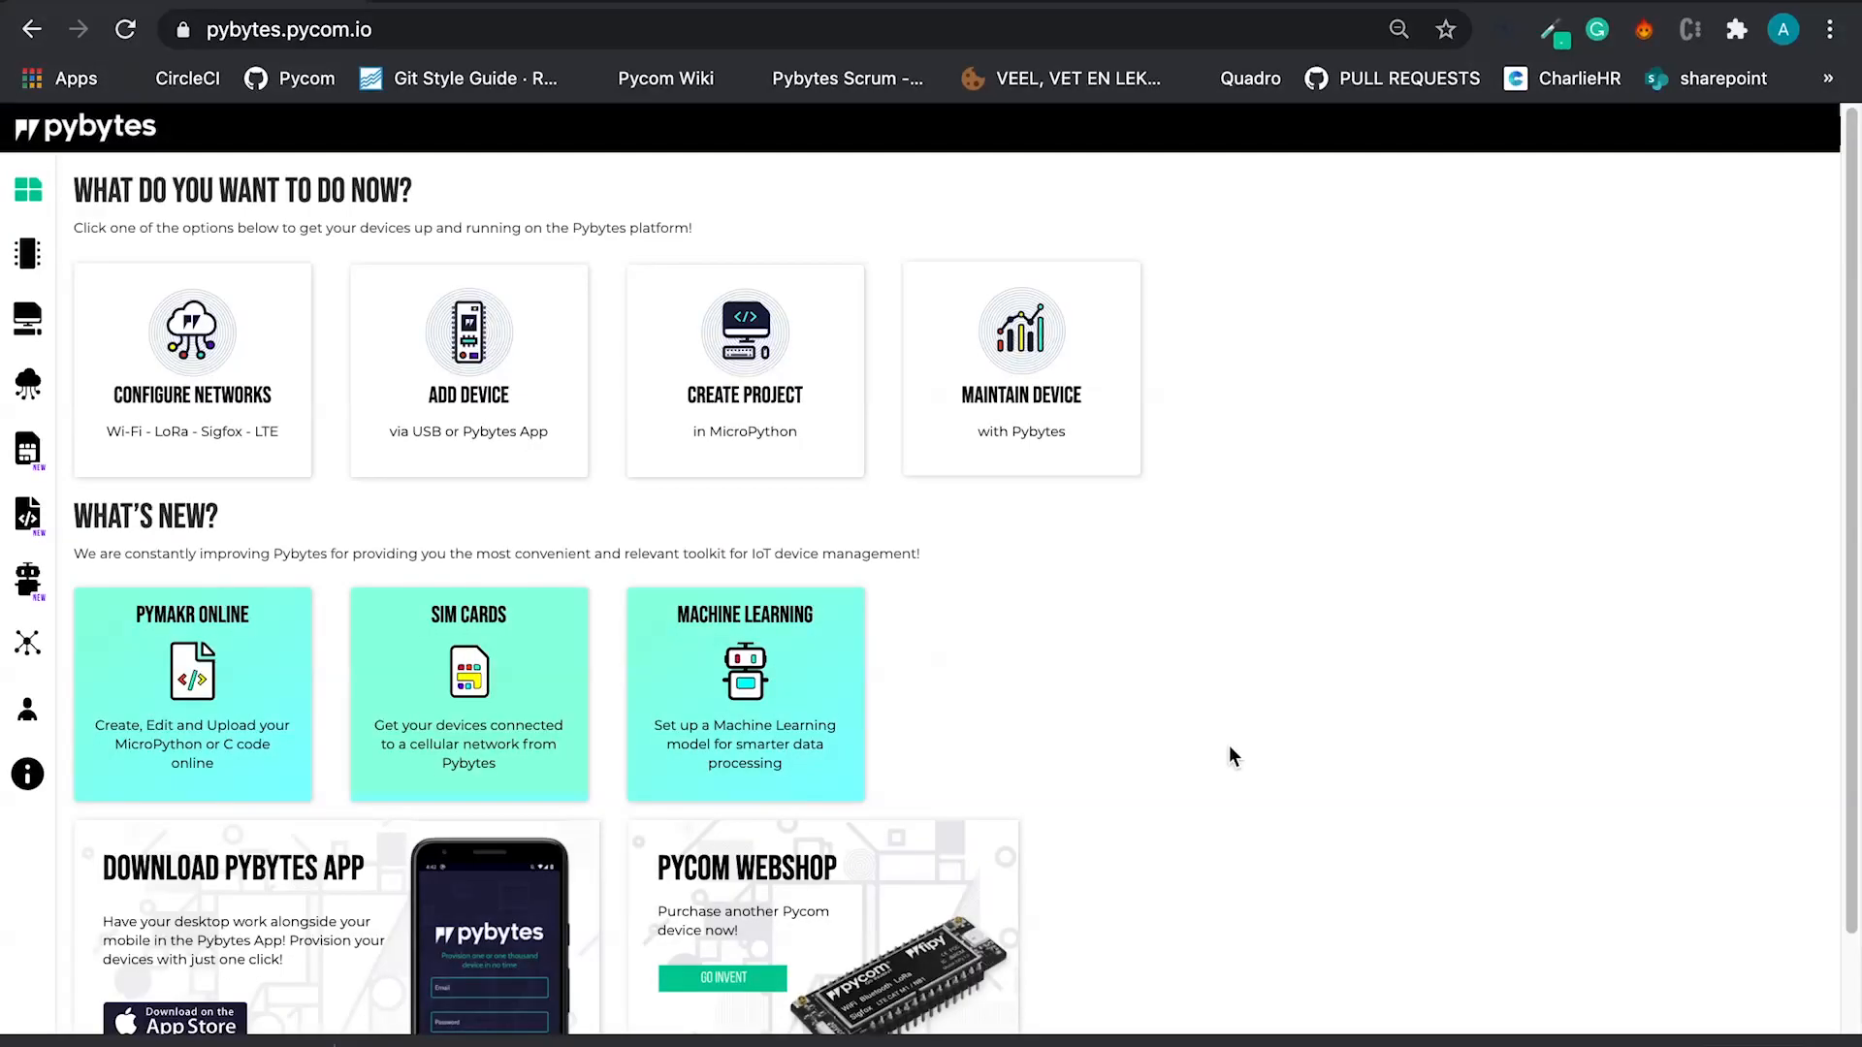
mouse_move(1225, 760)
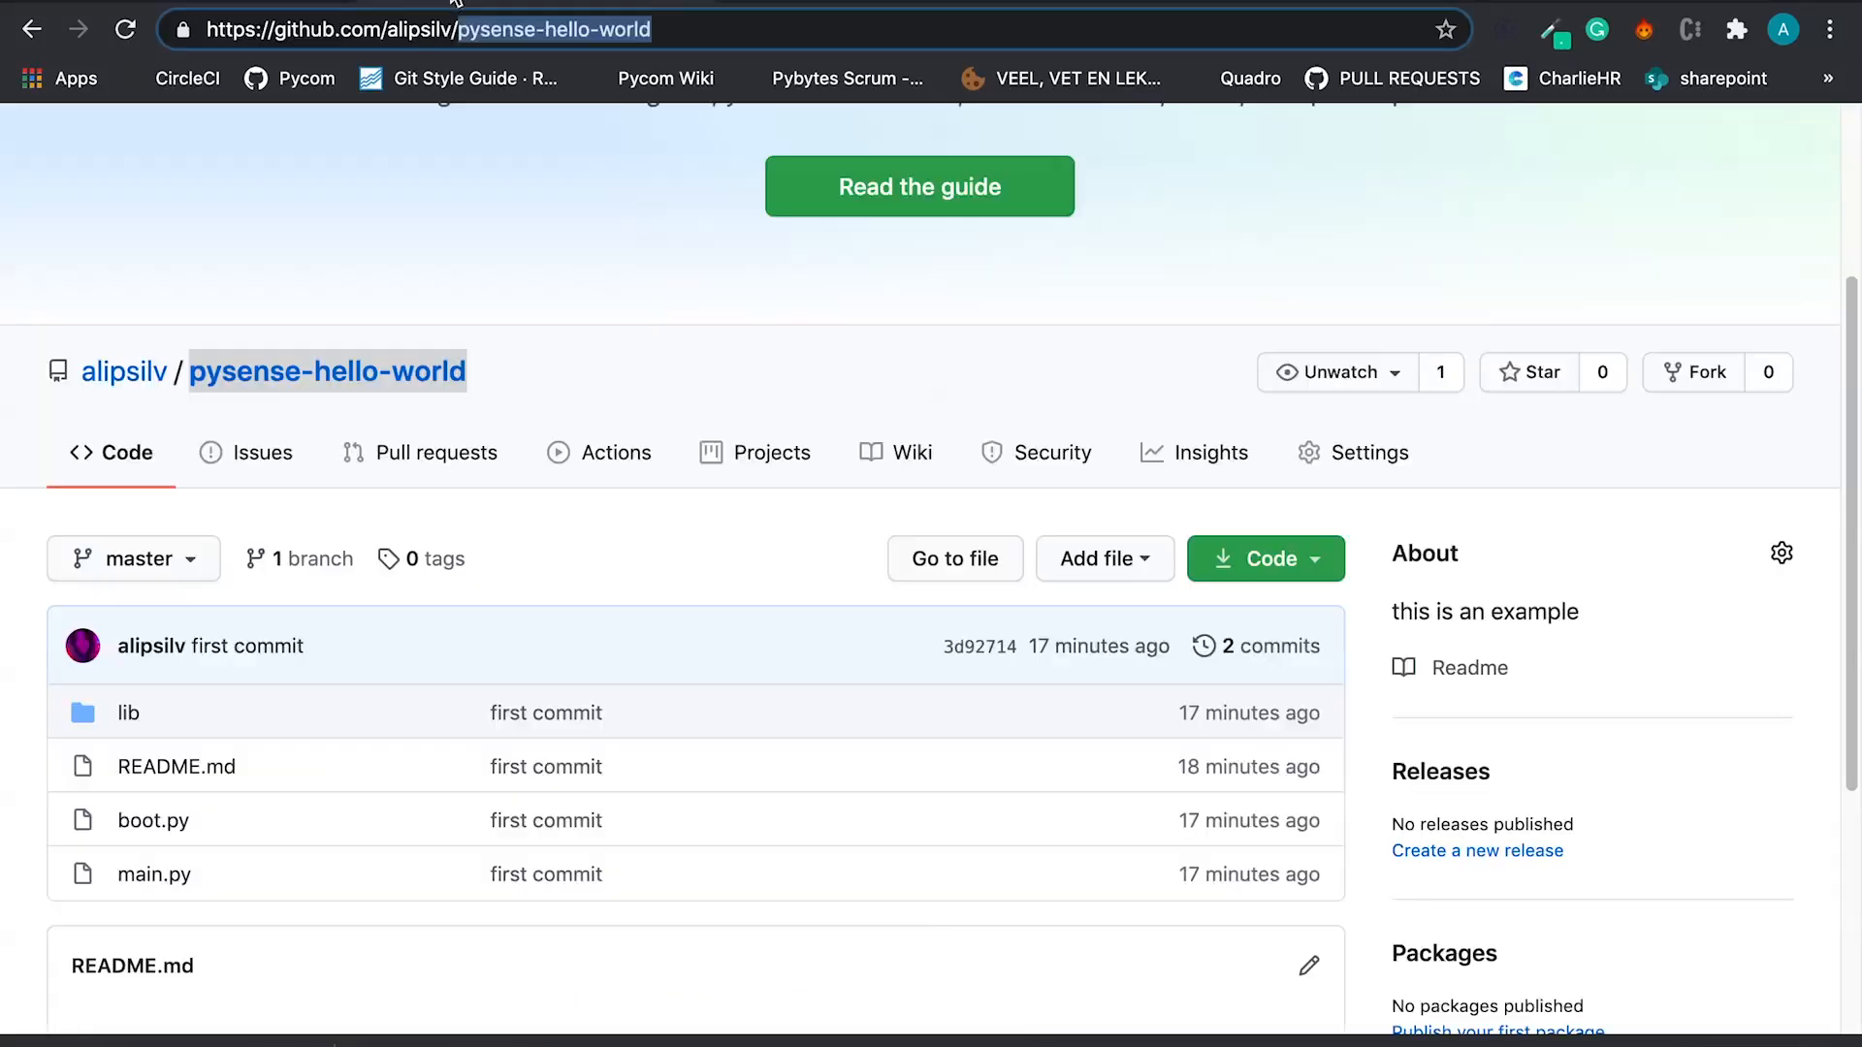
mouse_move(326, 371)
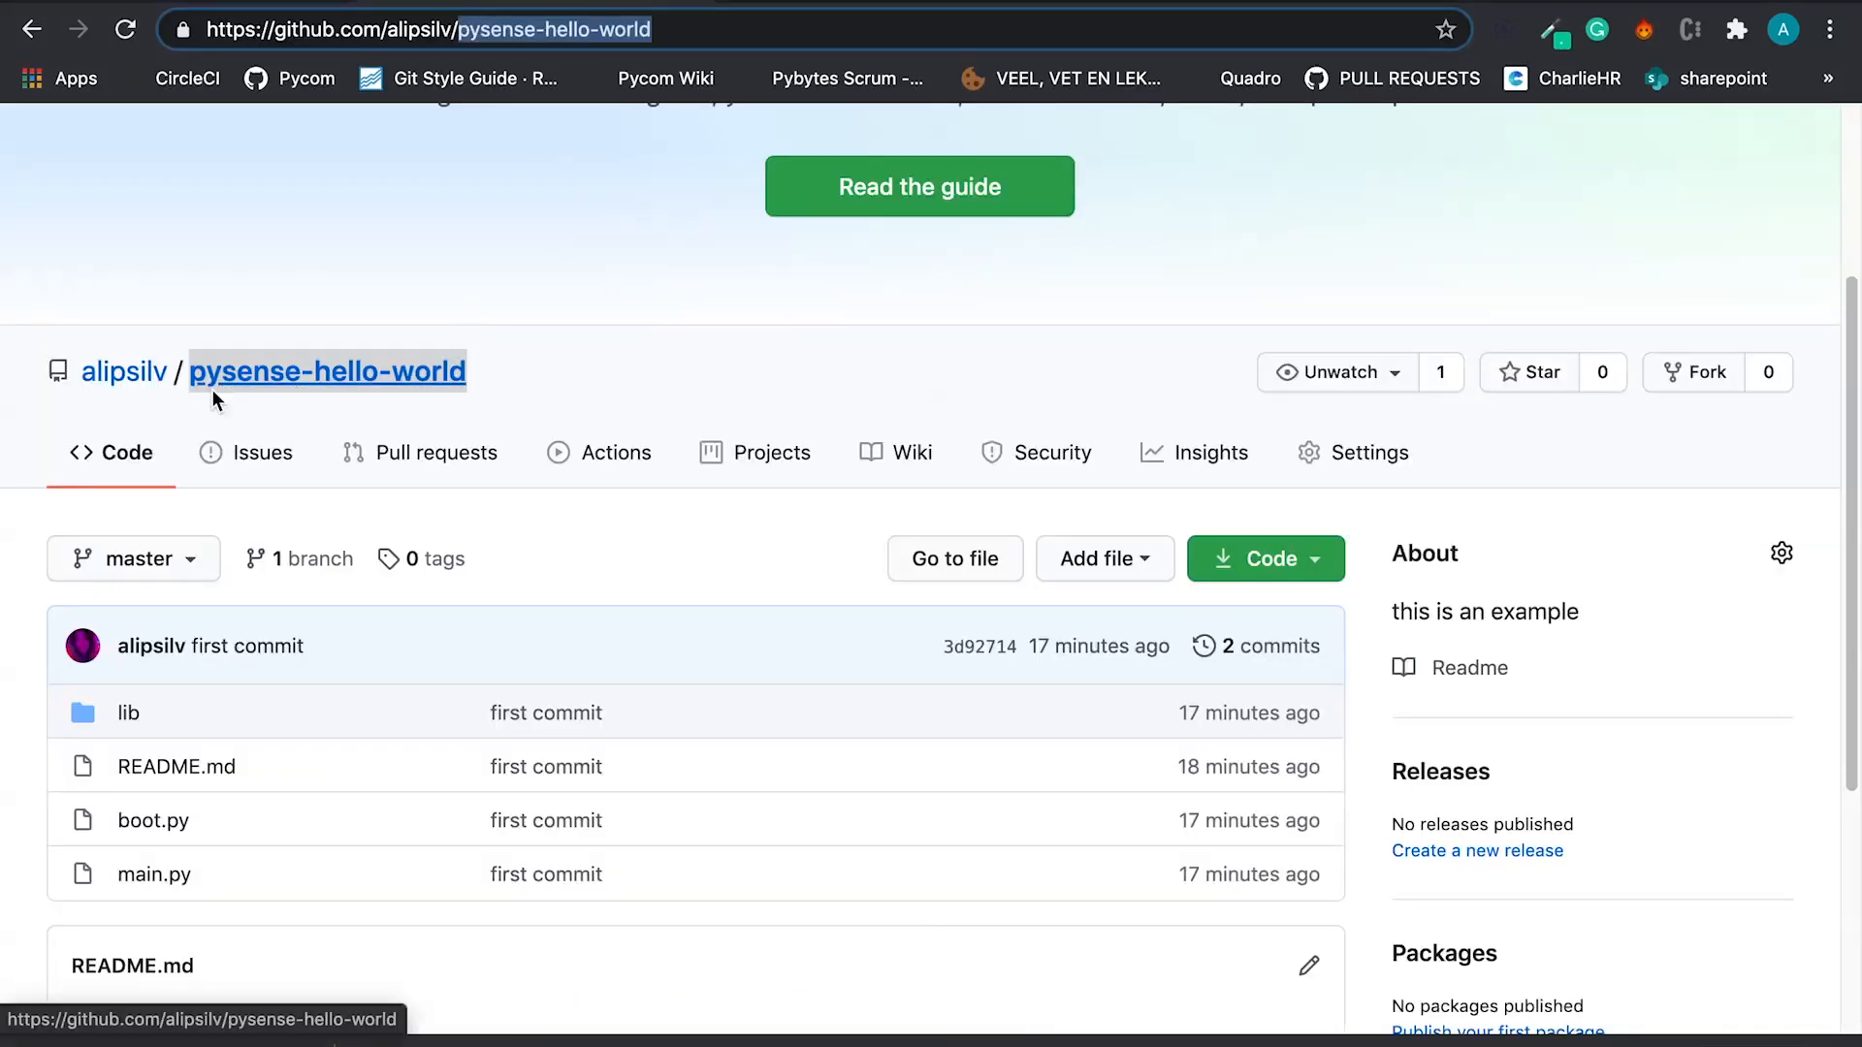
mouse_move(309, 397)
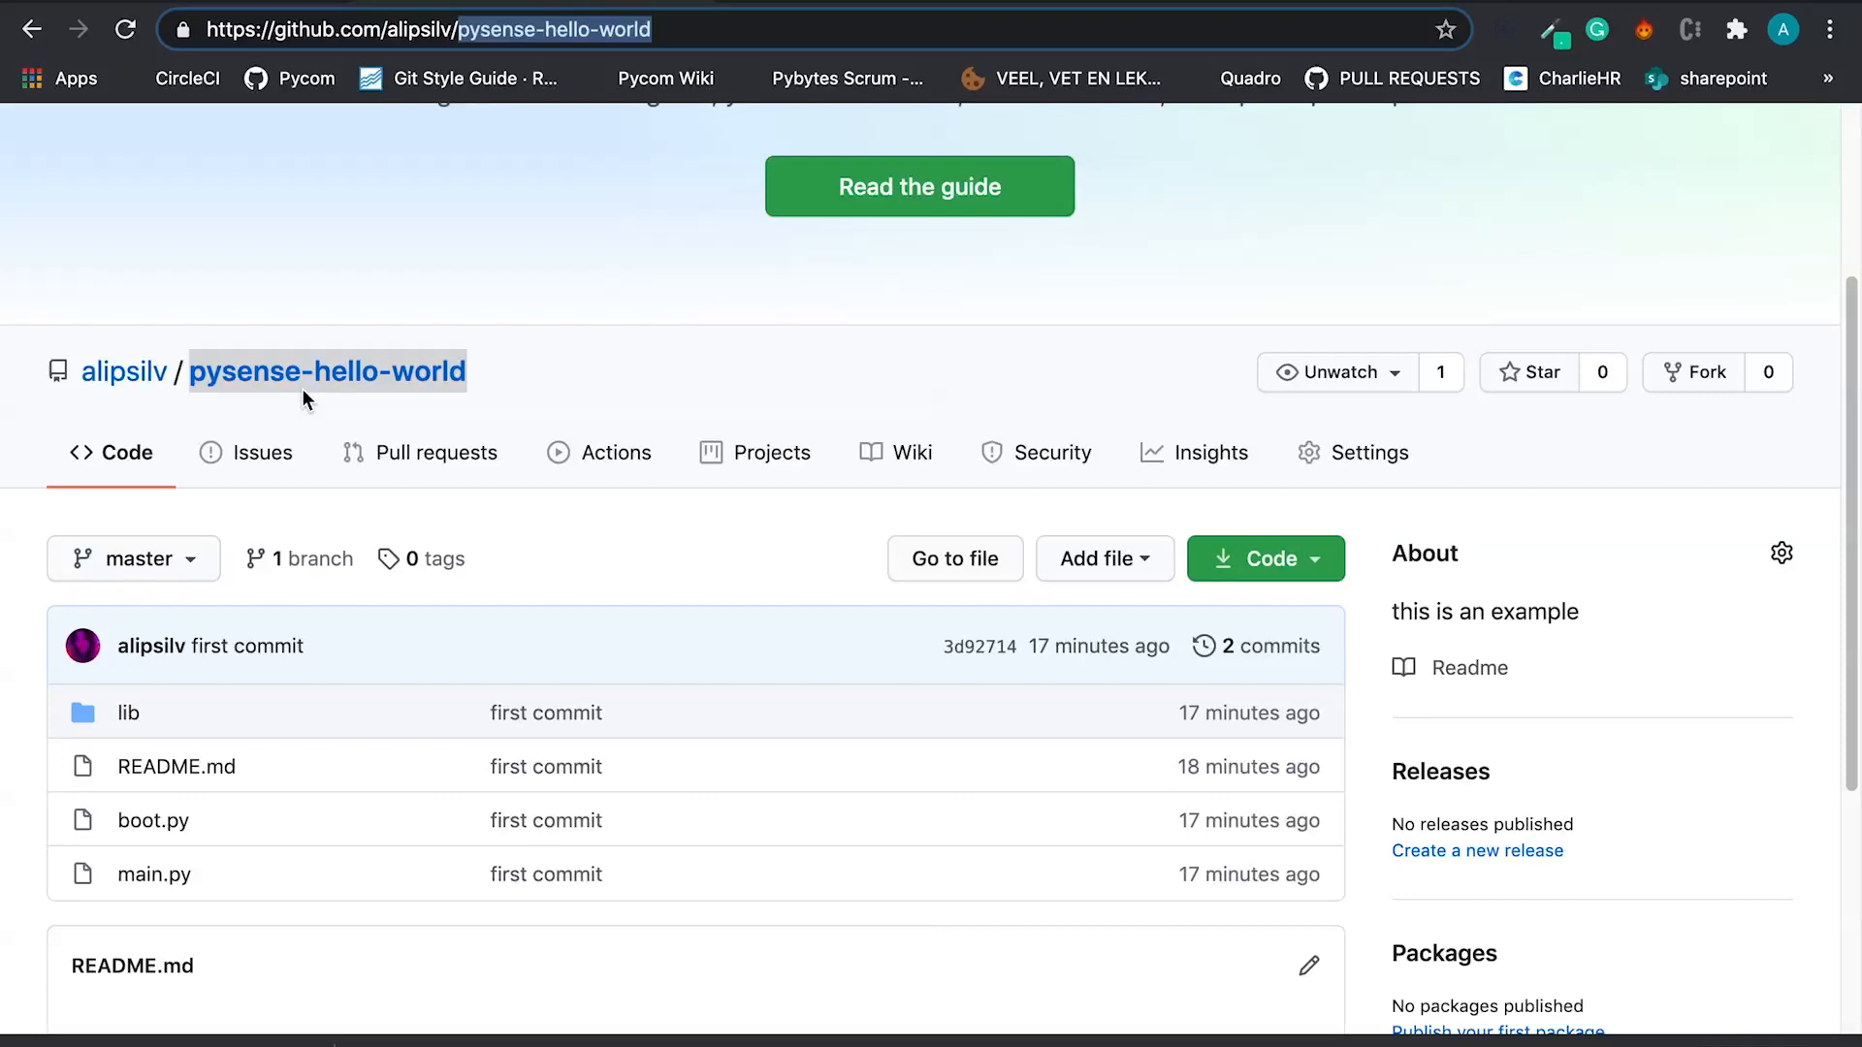
mouse_move(316, 315)
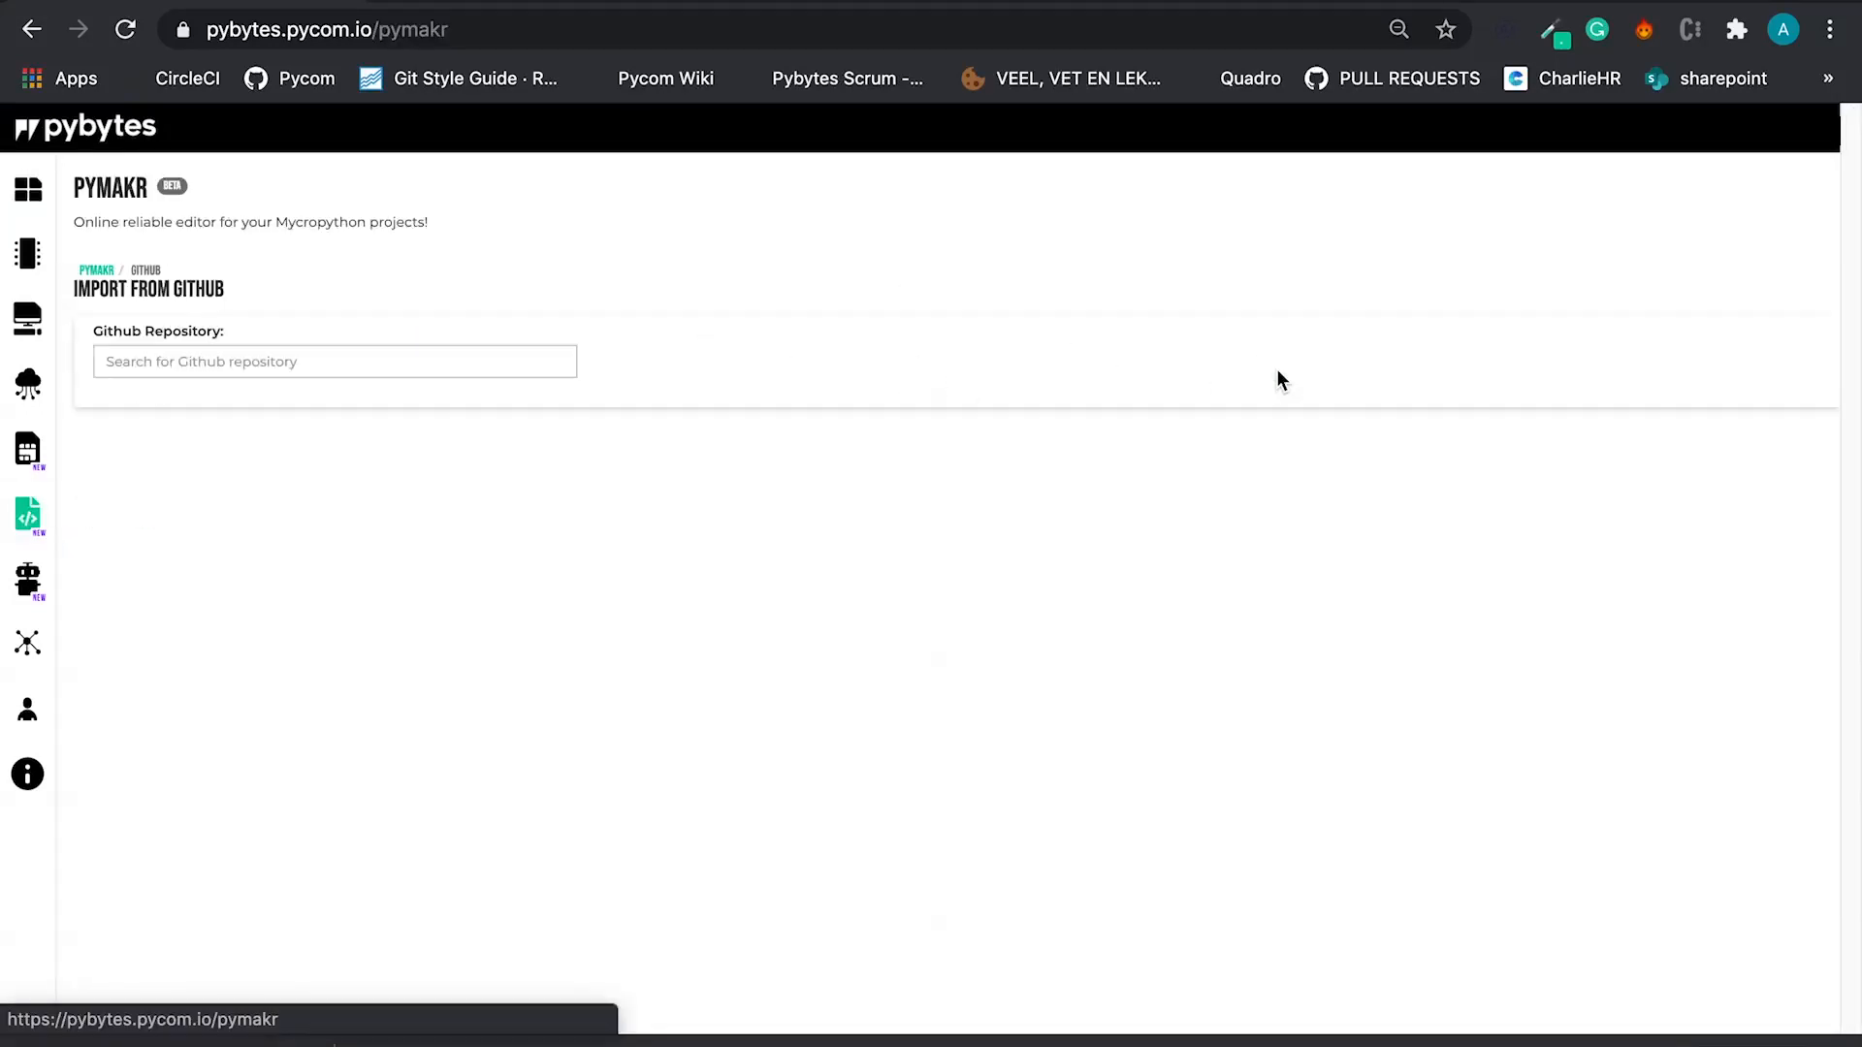
- Search for the pysense-hello-world repository and choose its branch to import
type("pysense-hello-world")
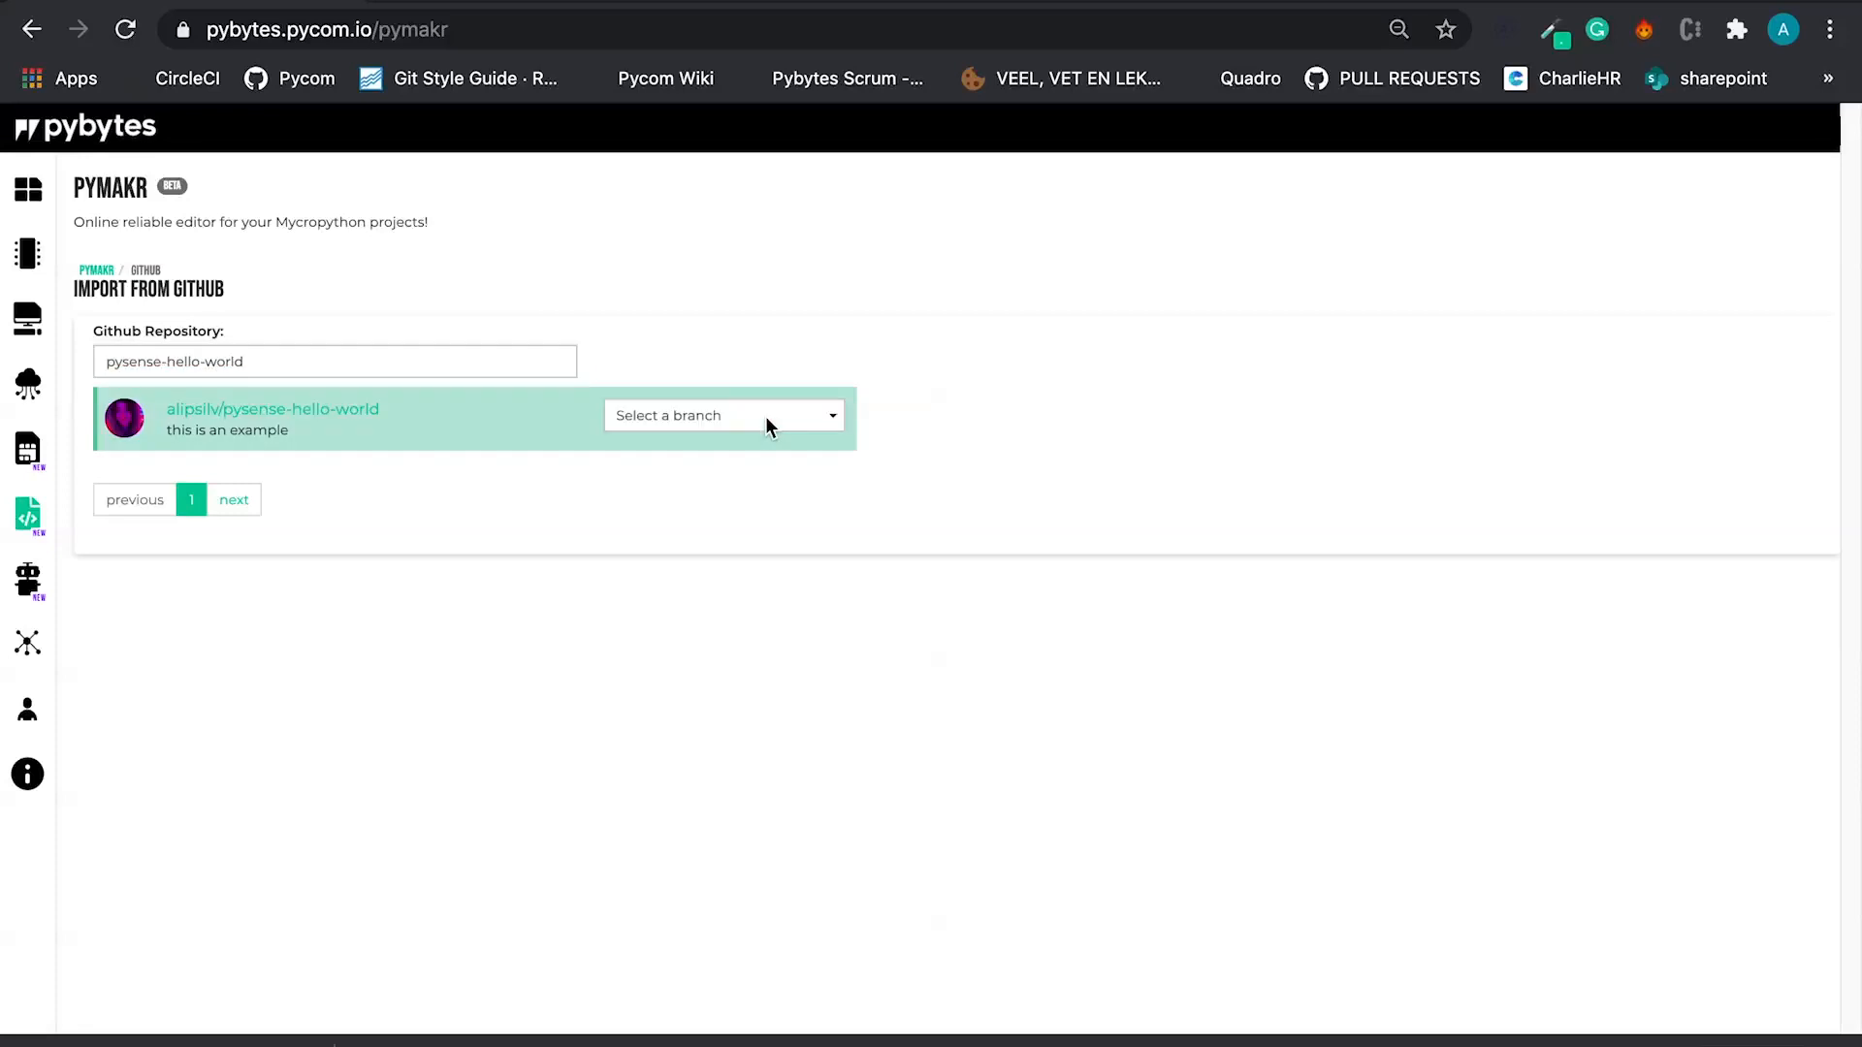
left_click(722, 415)
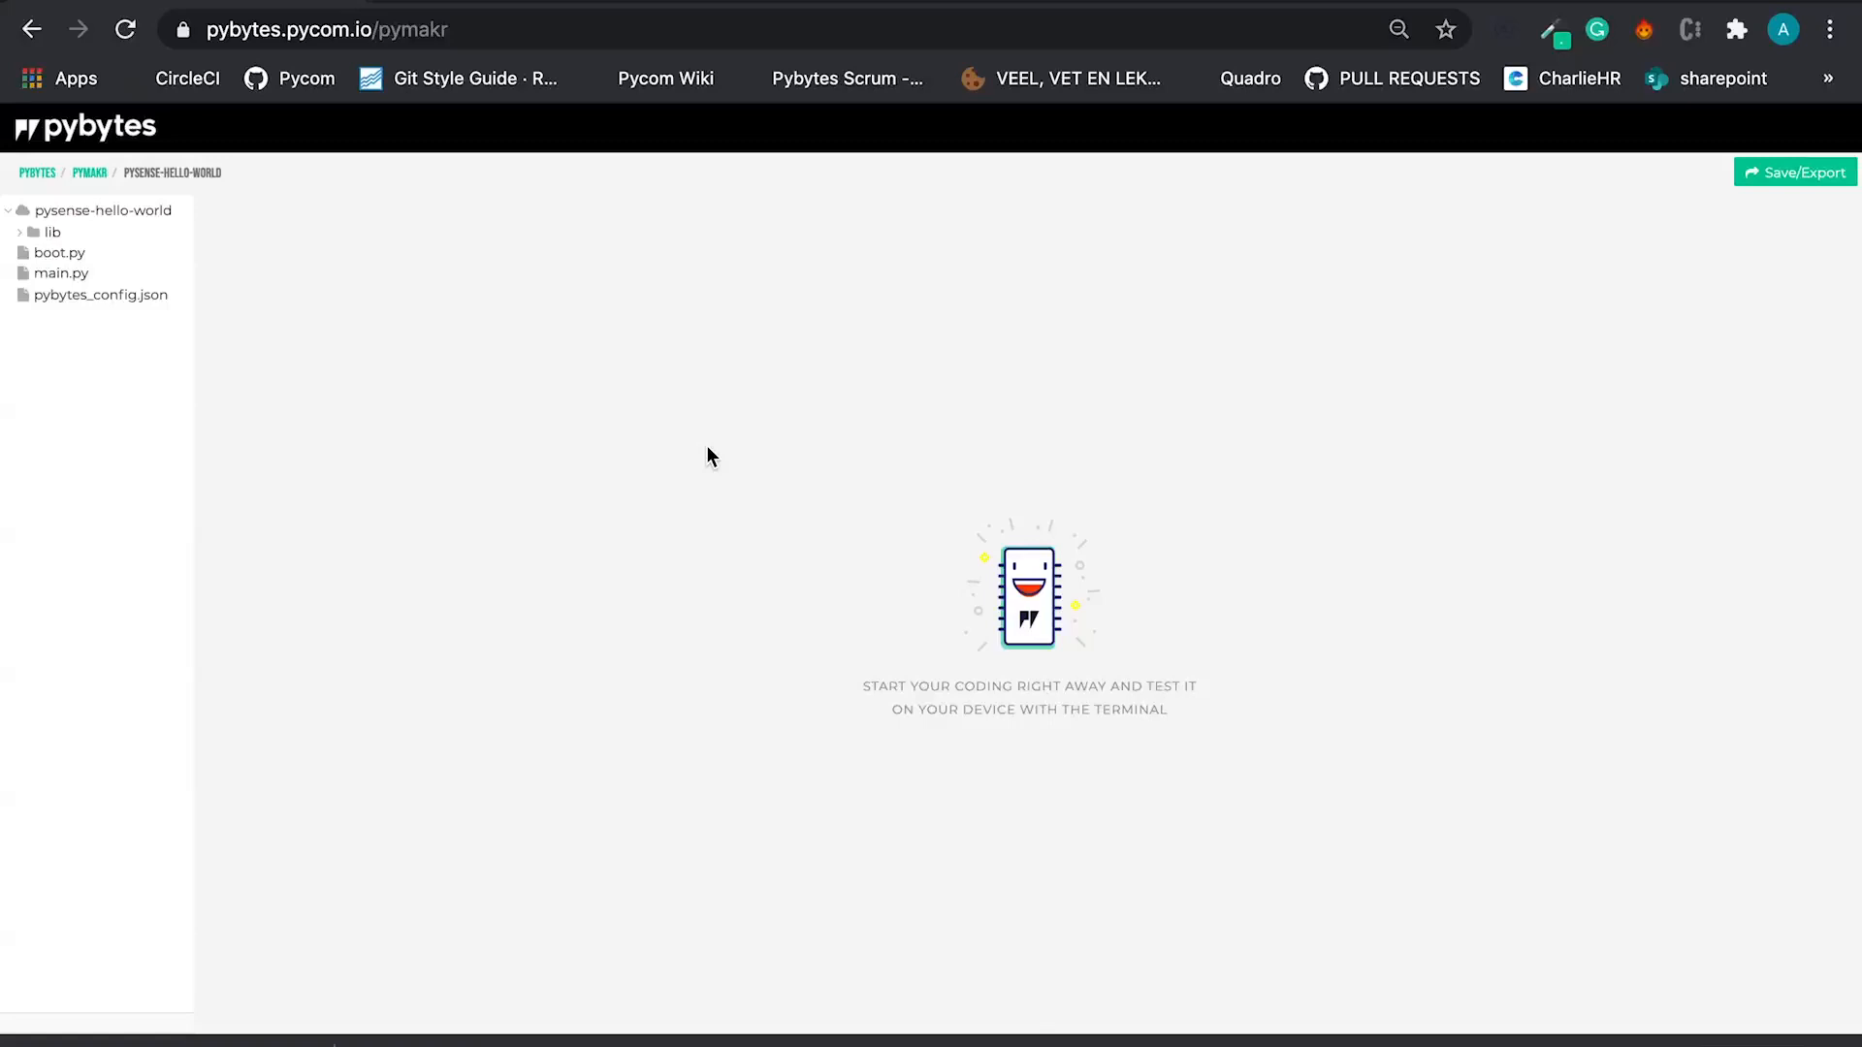
mouse_move(1459, 262)
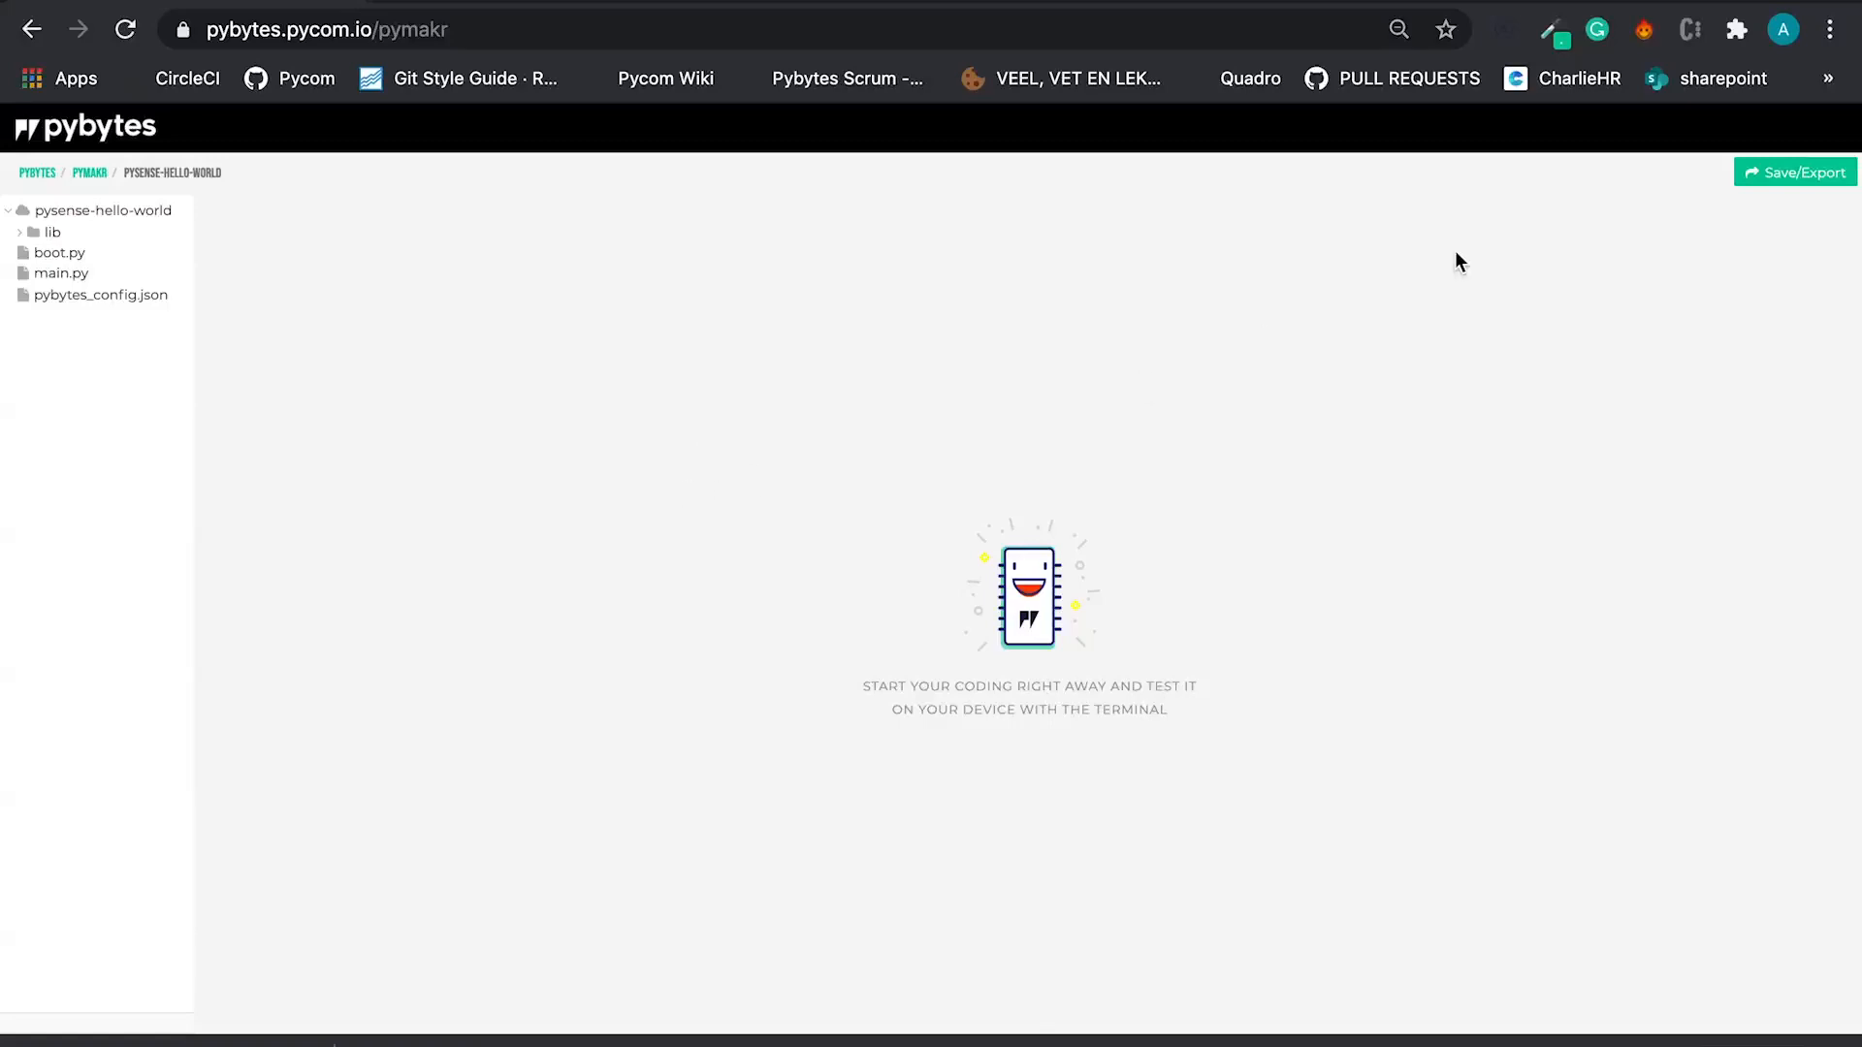
- Upload the project via Save/Export > Upload to Device and dismiss the Upload complete summary
left_click(1794, 173)
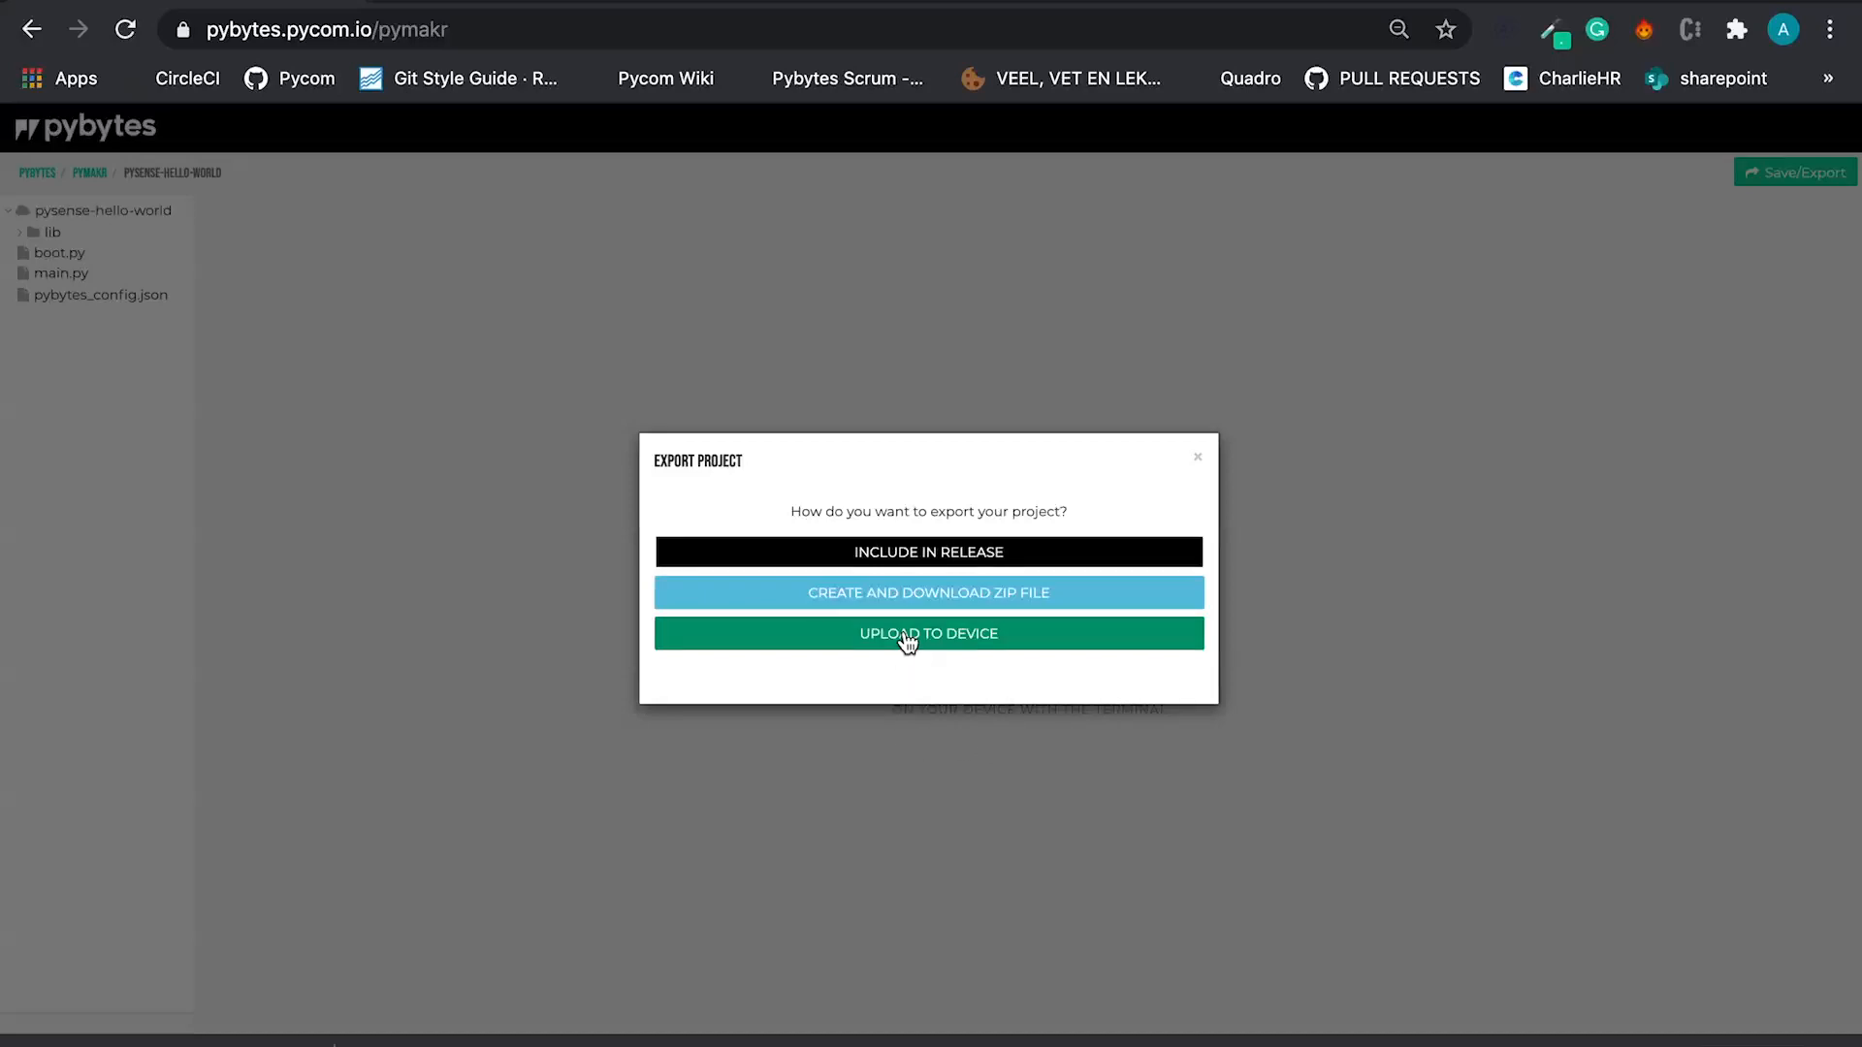
left_click(929, 632)
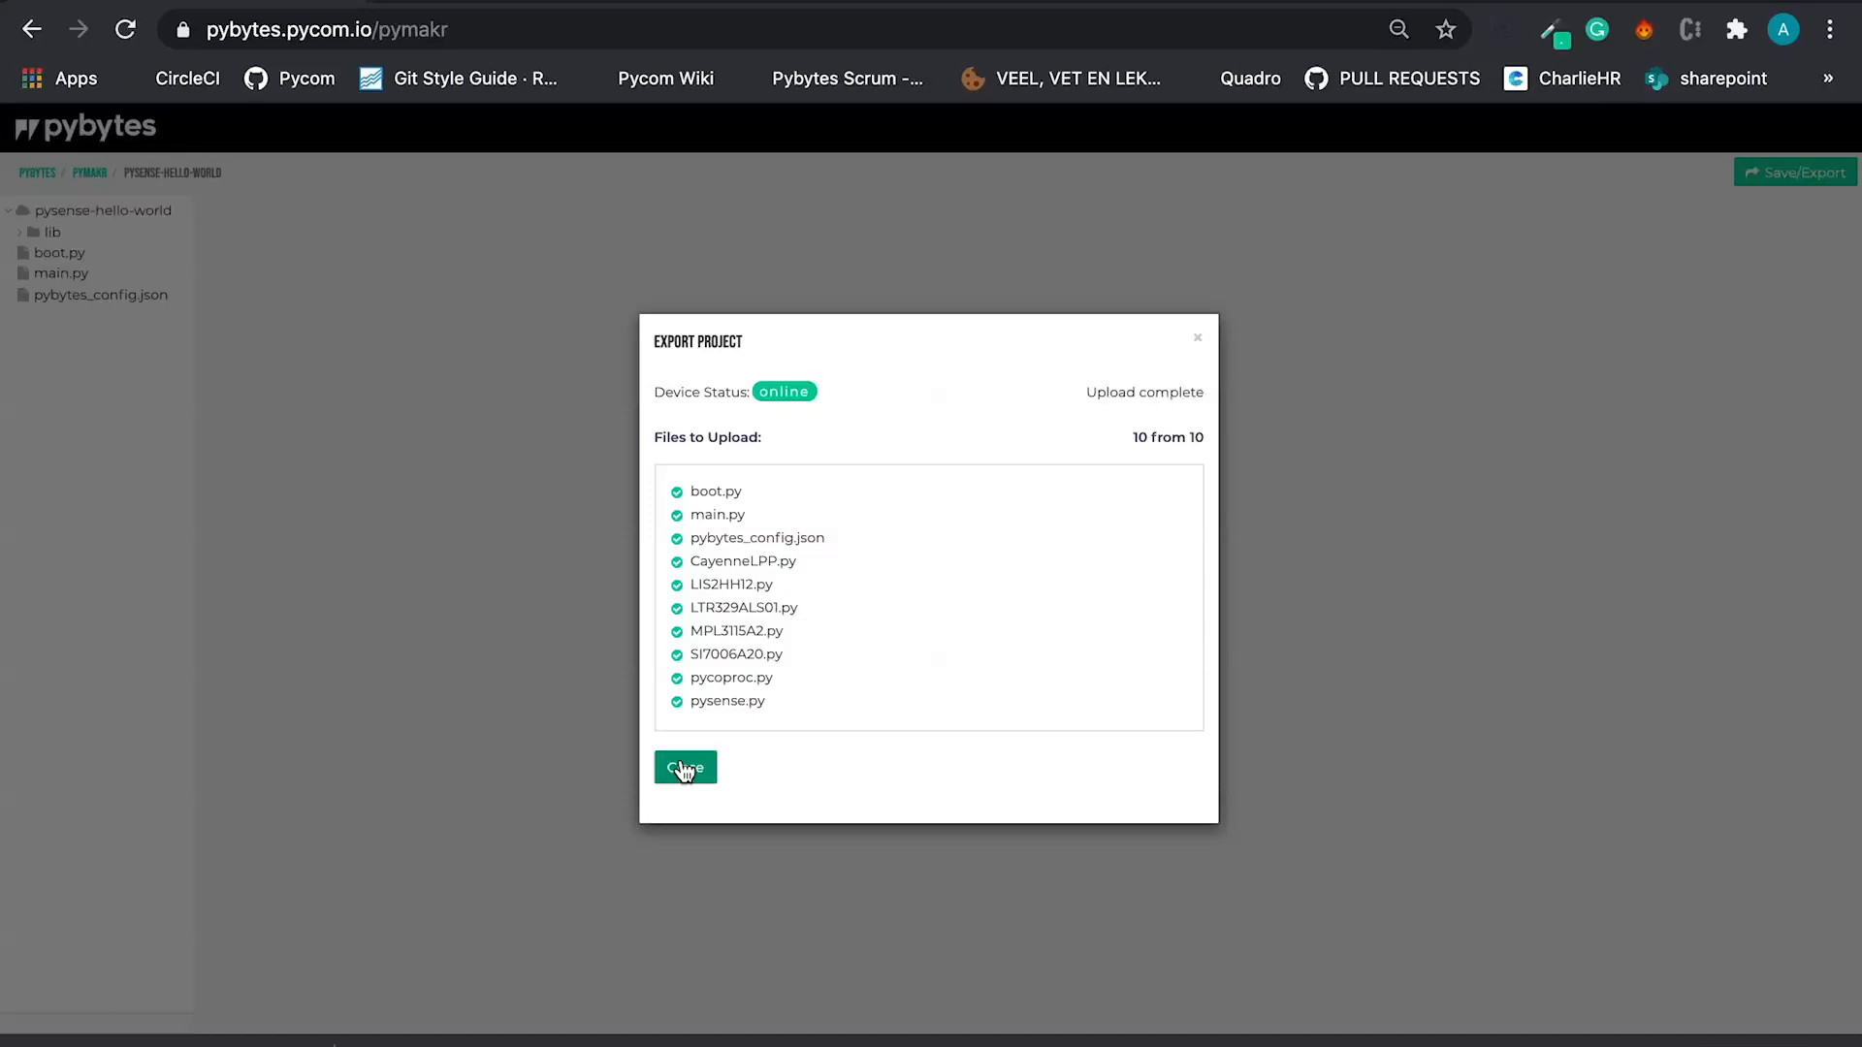
left_click(685, 768)
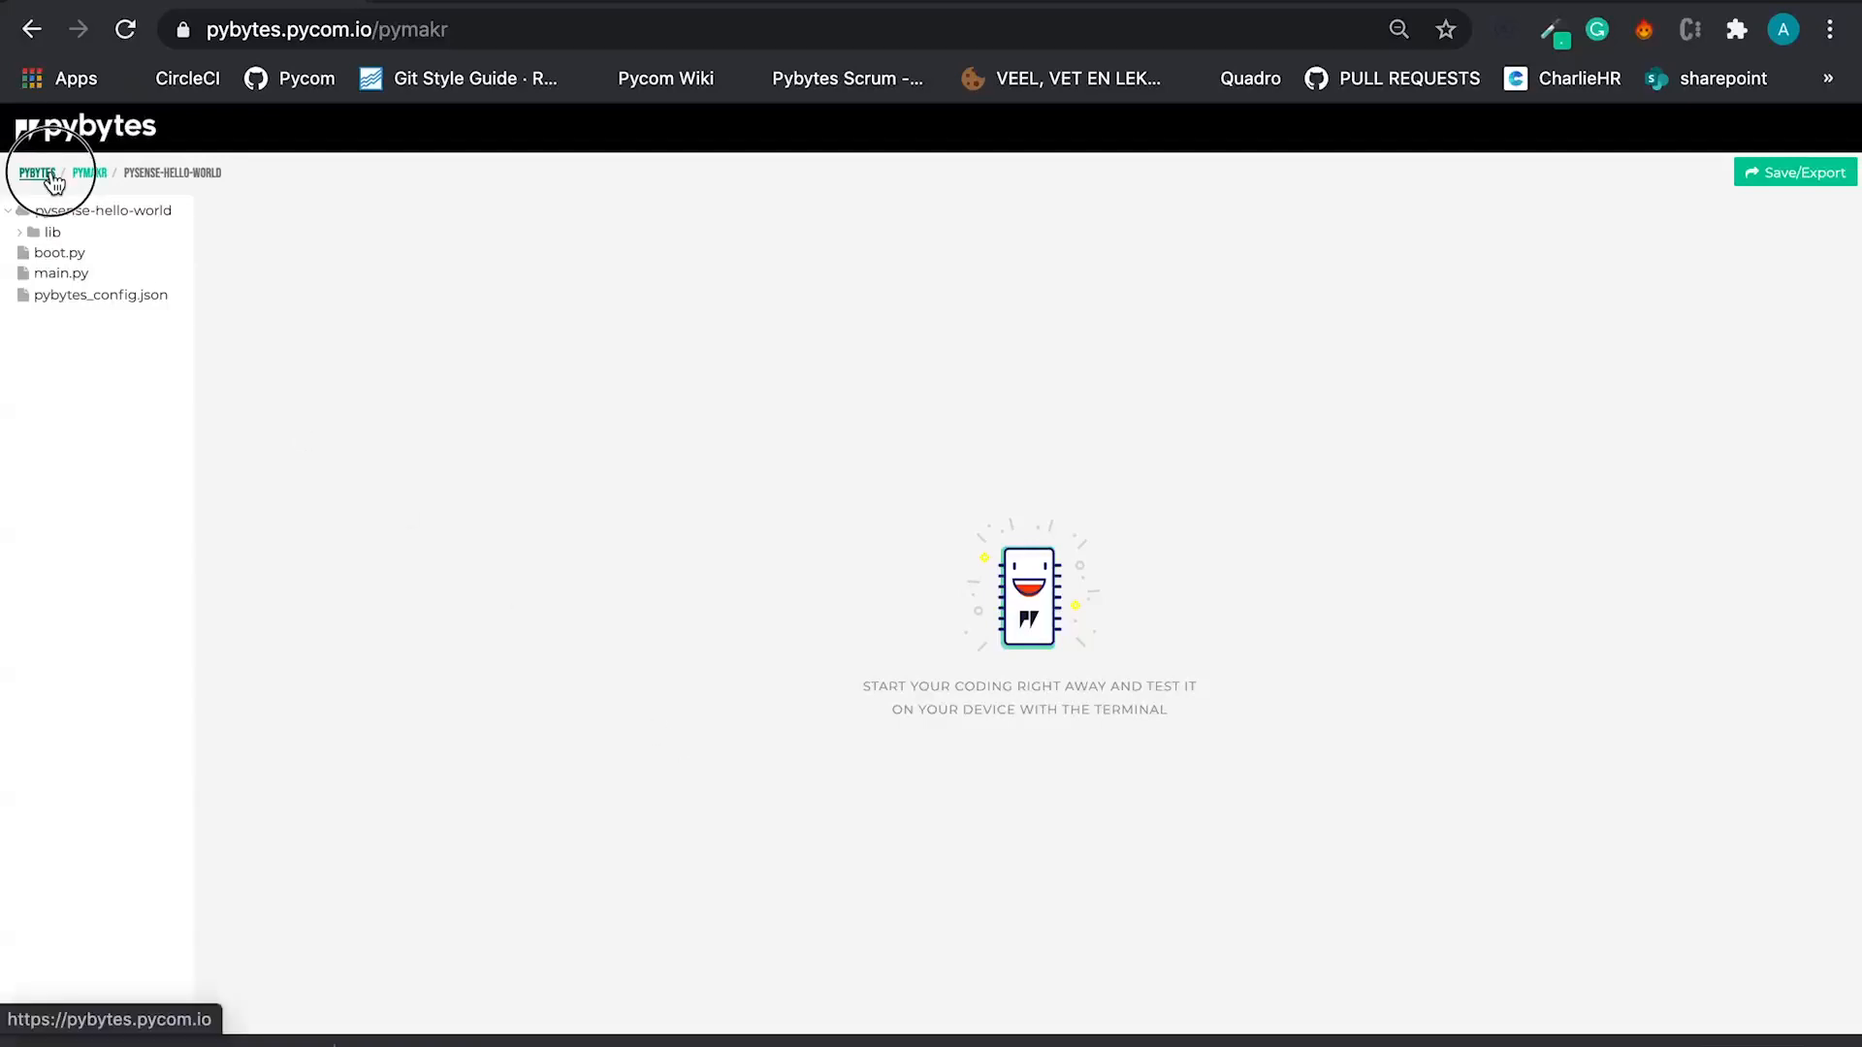
- Navigate home, into Devices, and into the Luxuriant-cream-1529 device dashboard
left_click(36, 173)
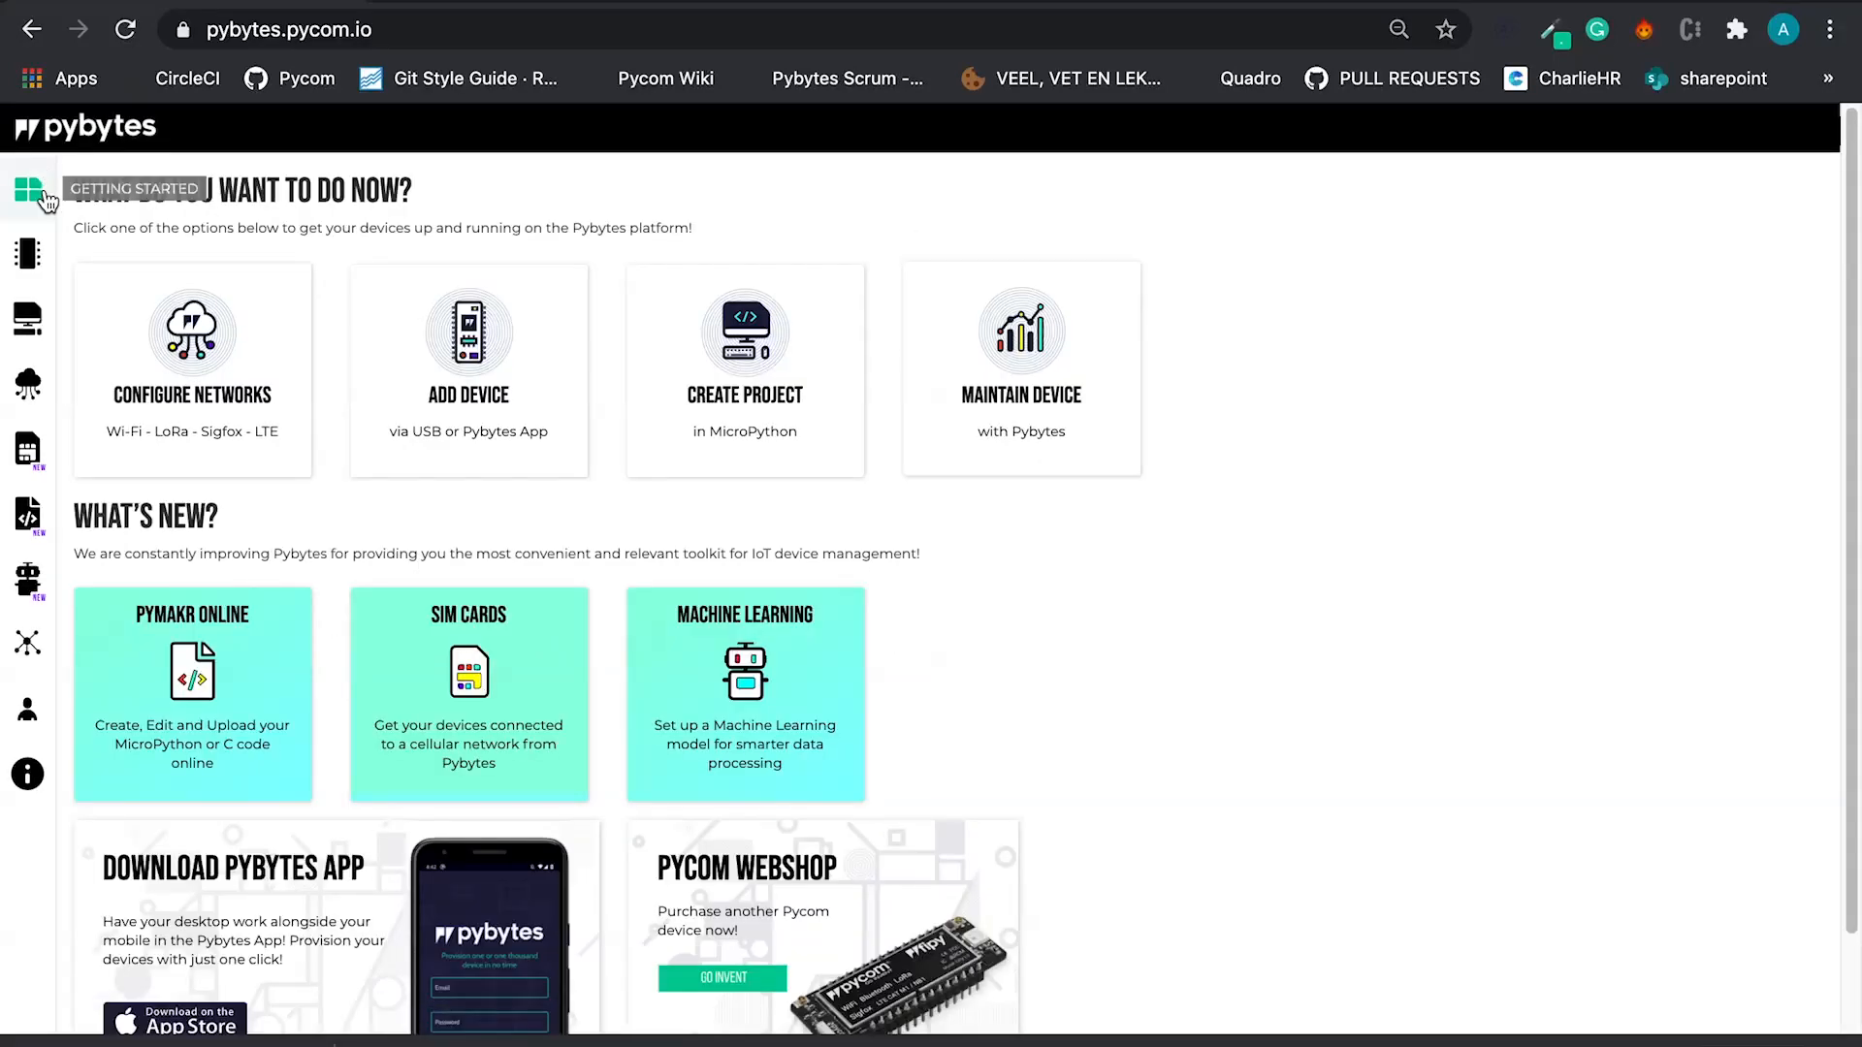
left_click(25, 252)
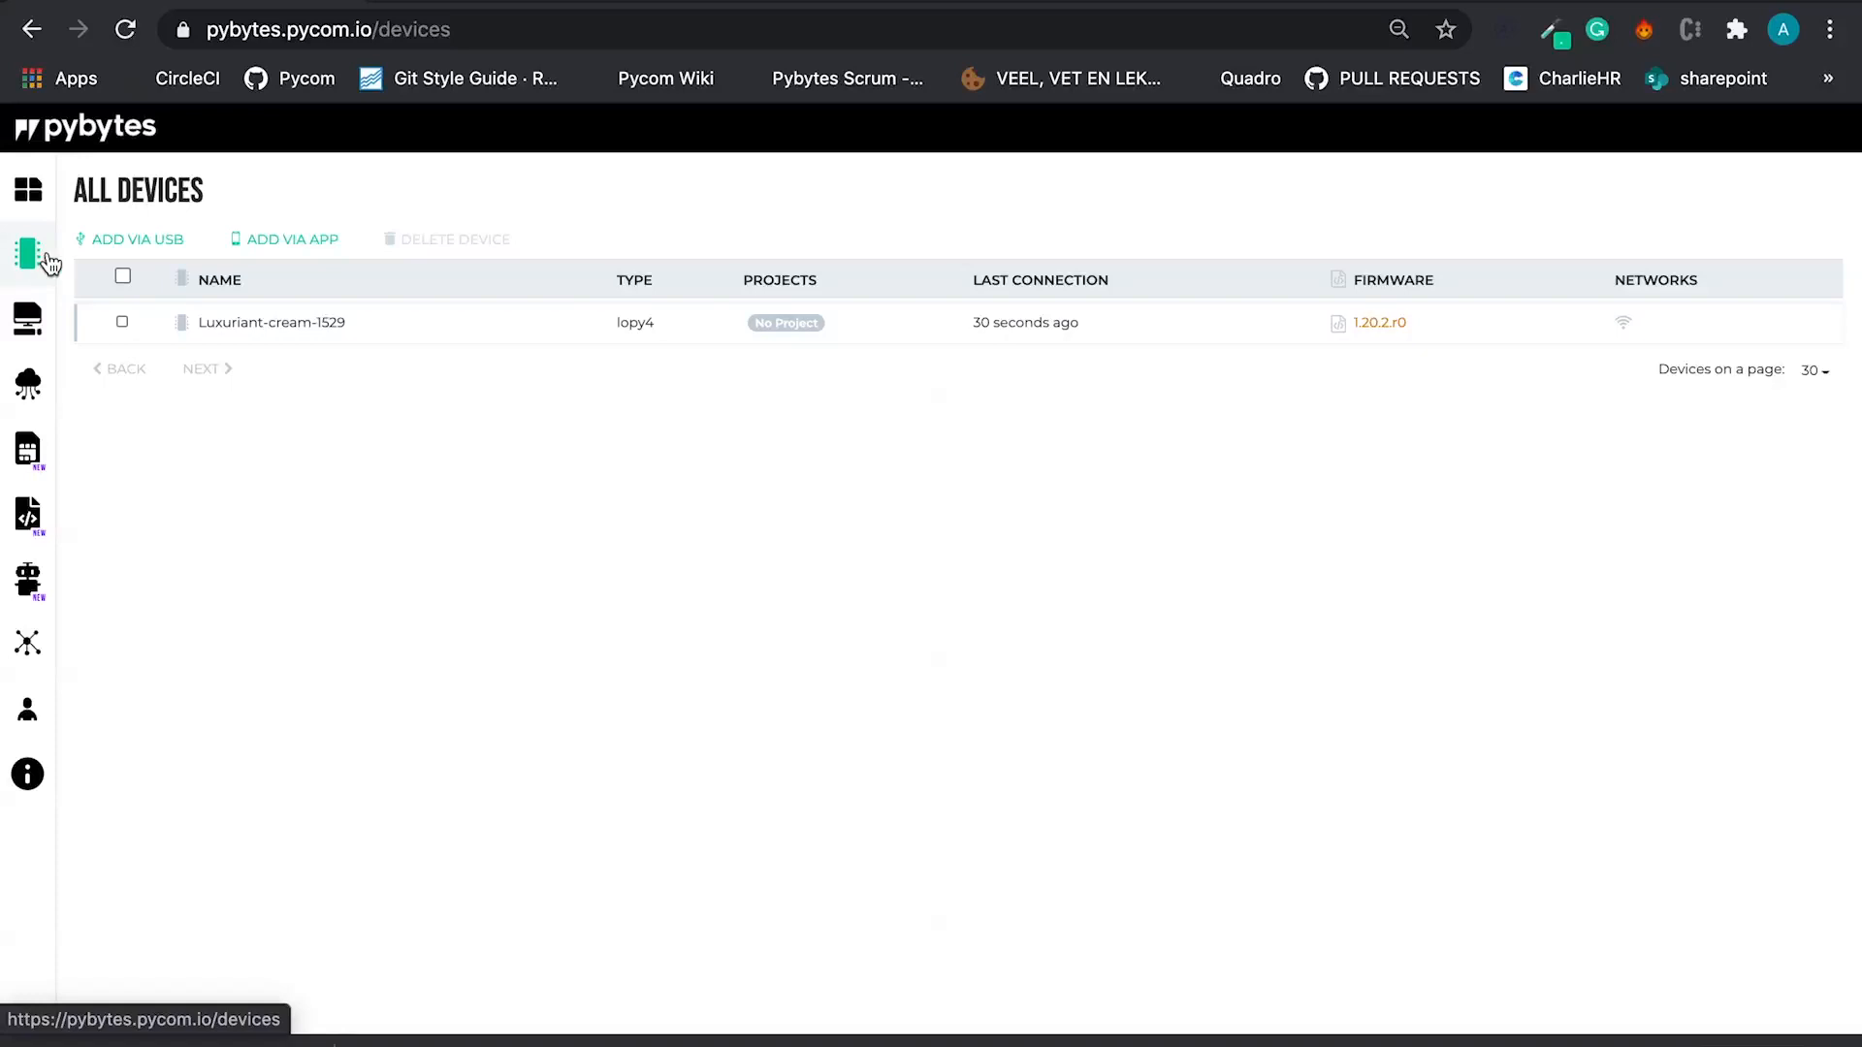
left_click(270, 322)
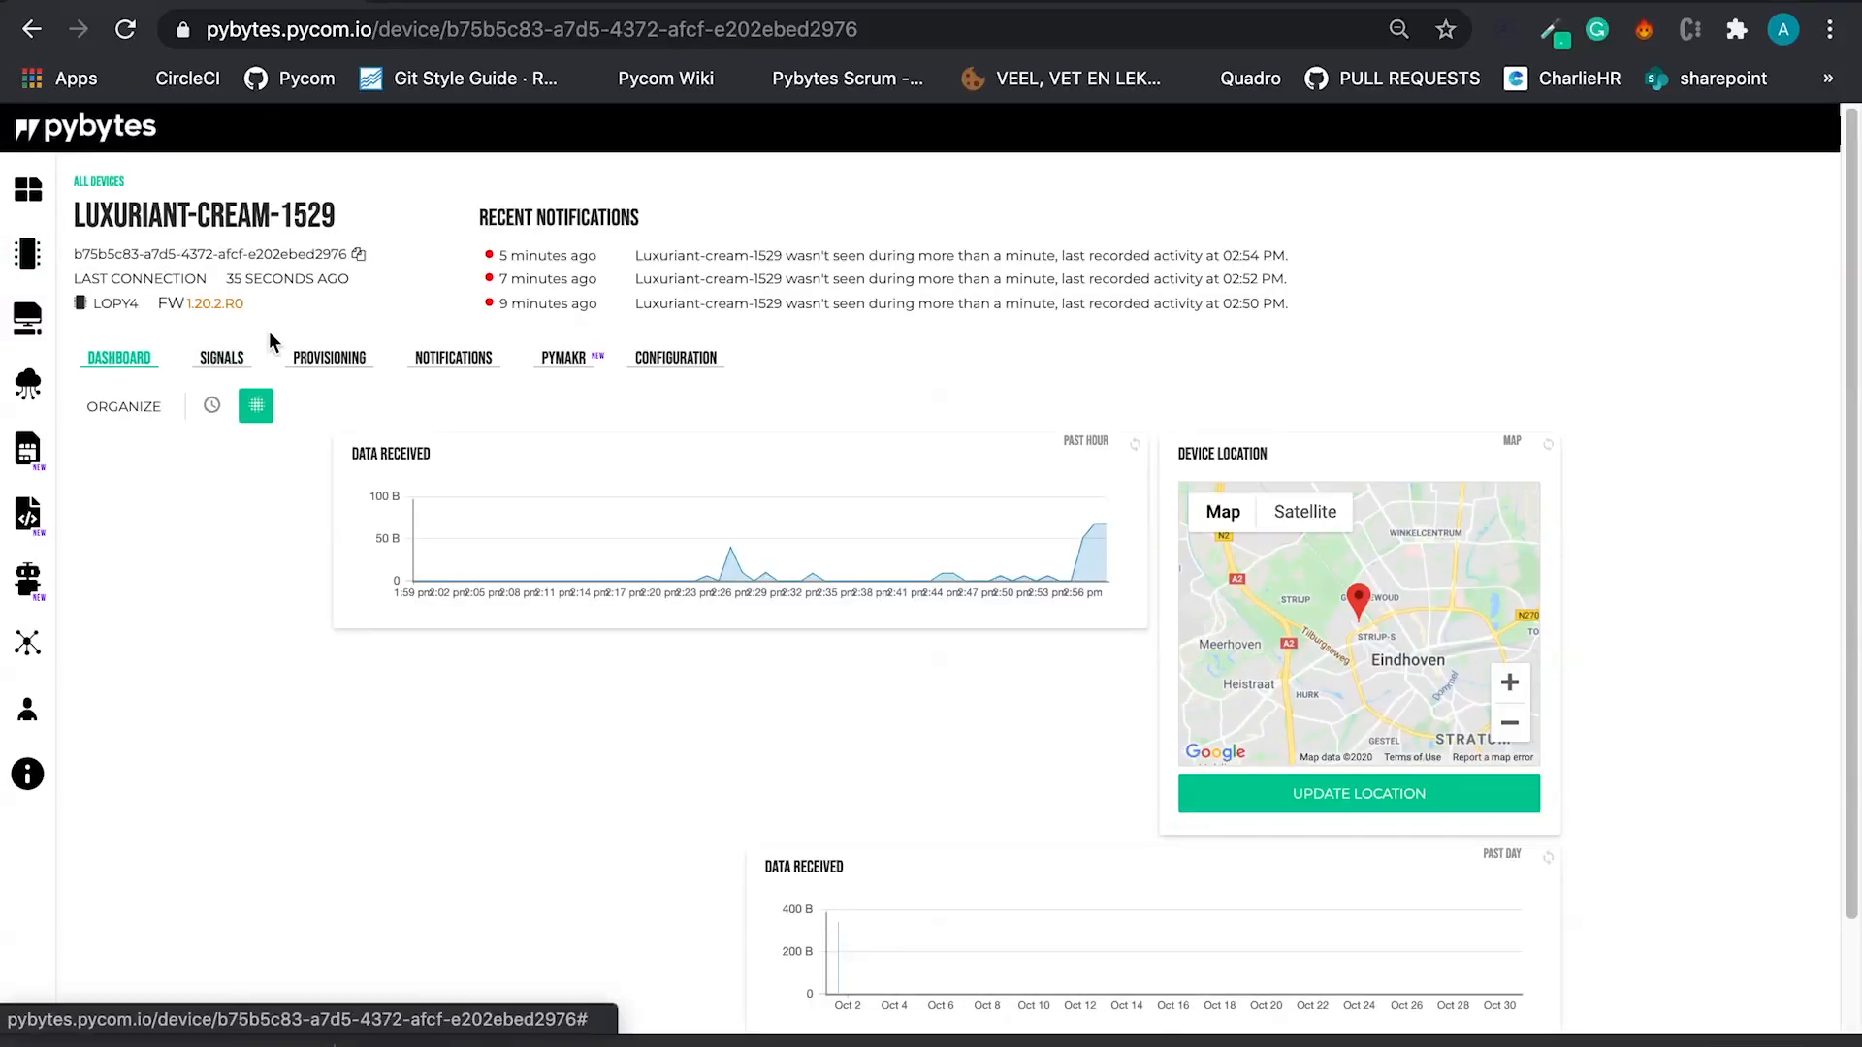
- Switch to the Signals view listing the device's five live sensor signals
left_click(221, 357)
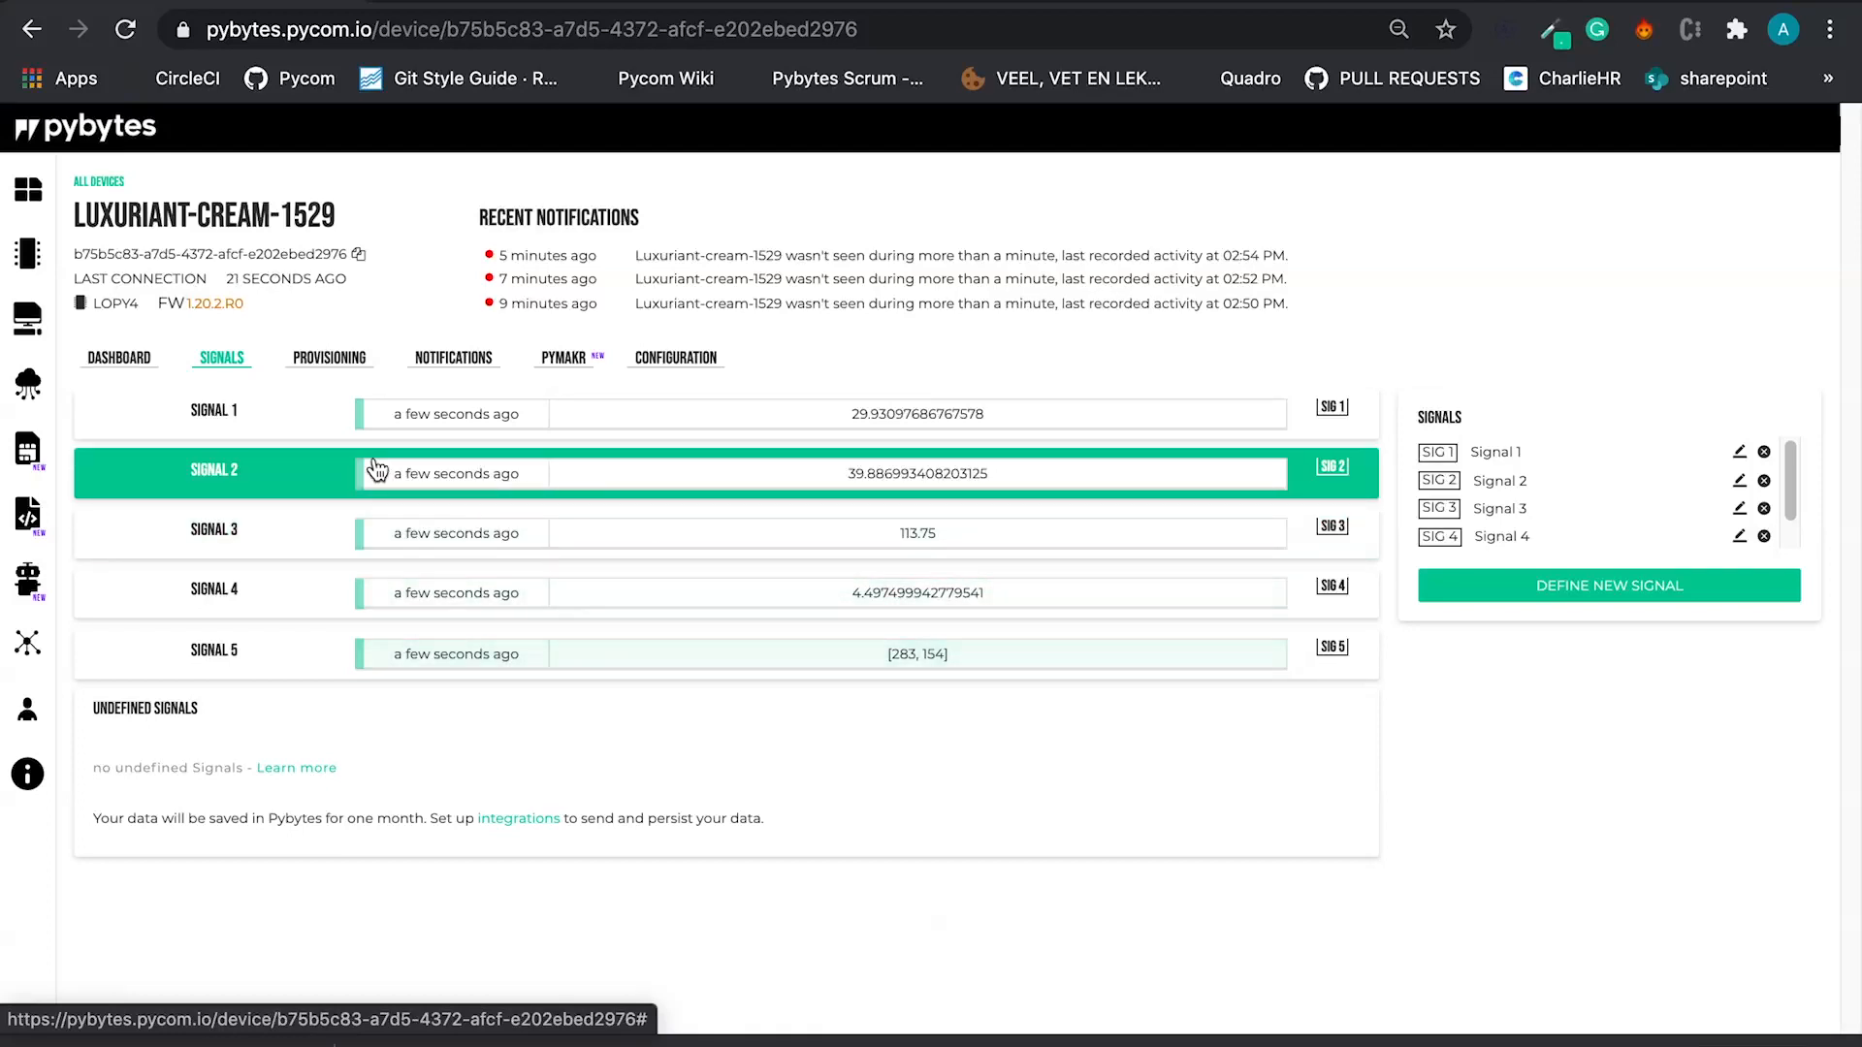
mouse_move(861, 413)
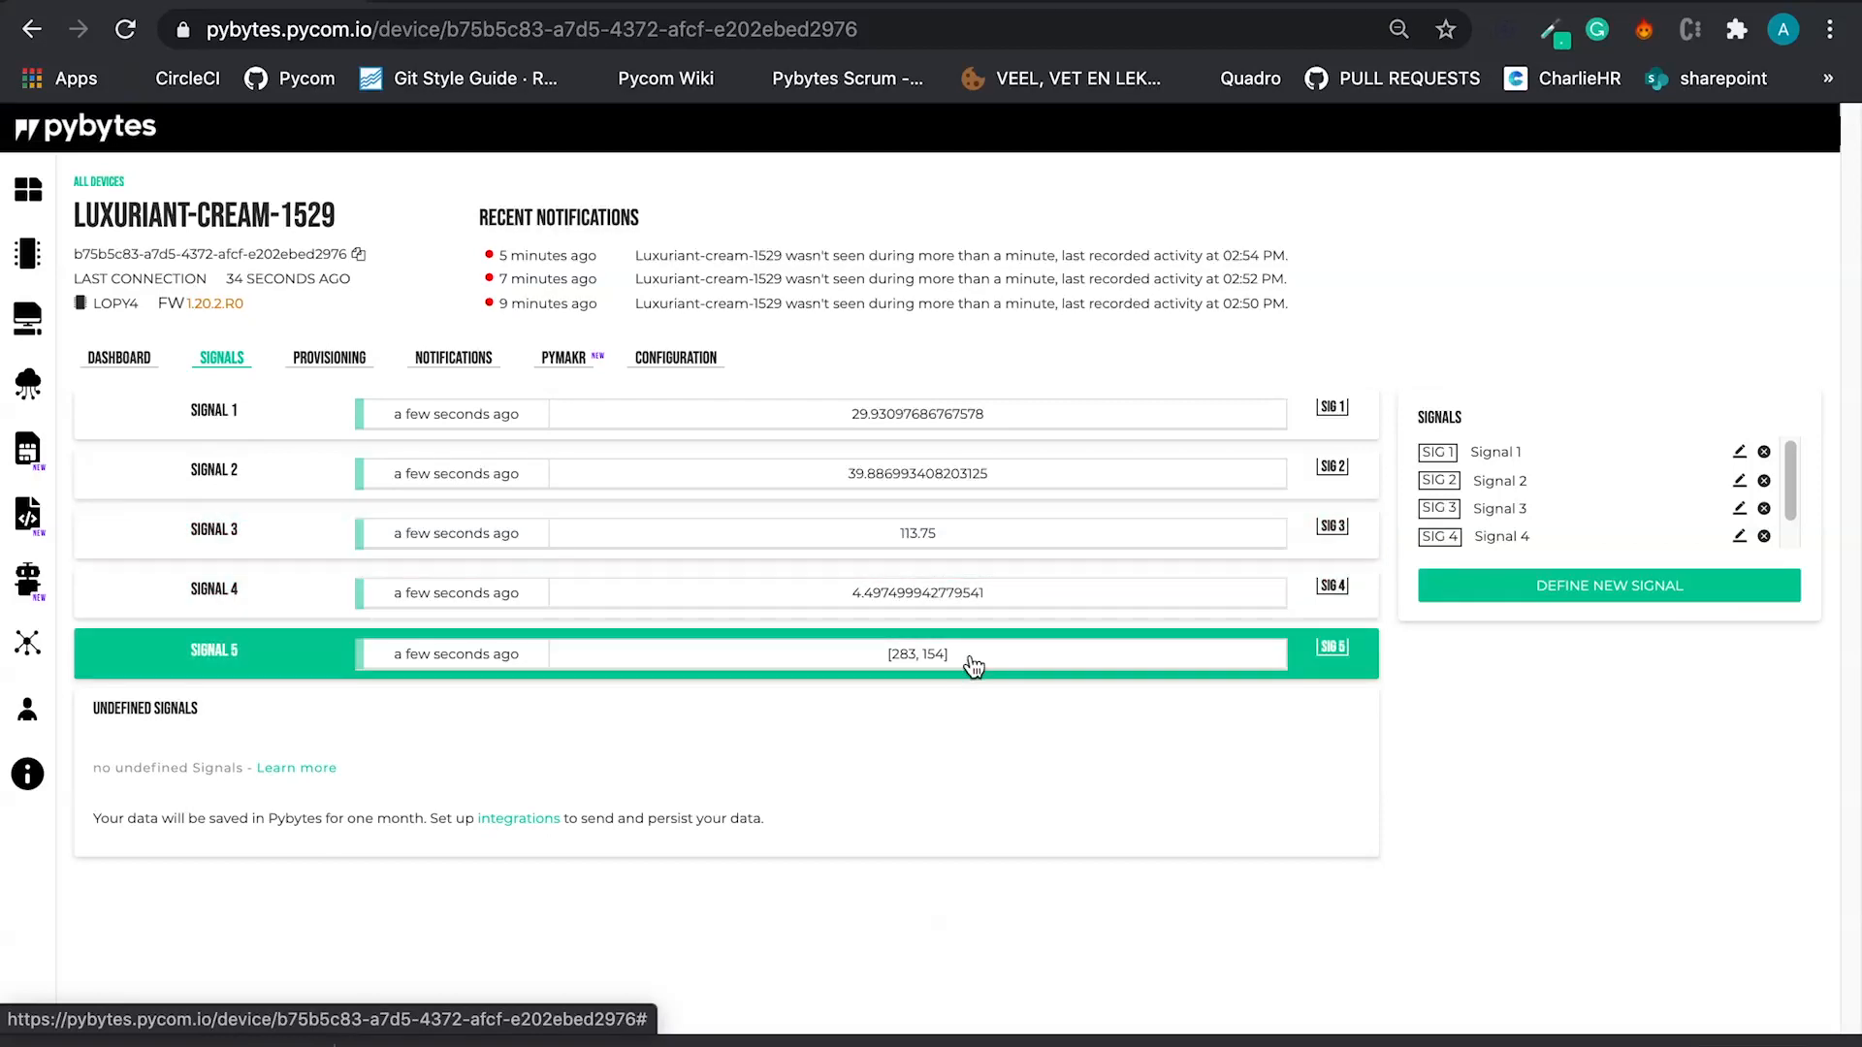
mouse_move(1113, 648)
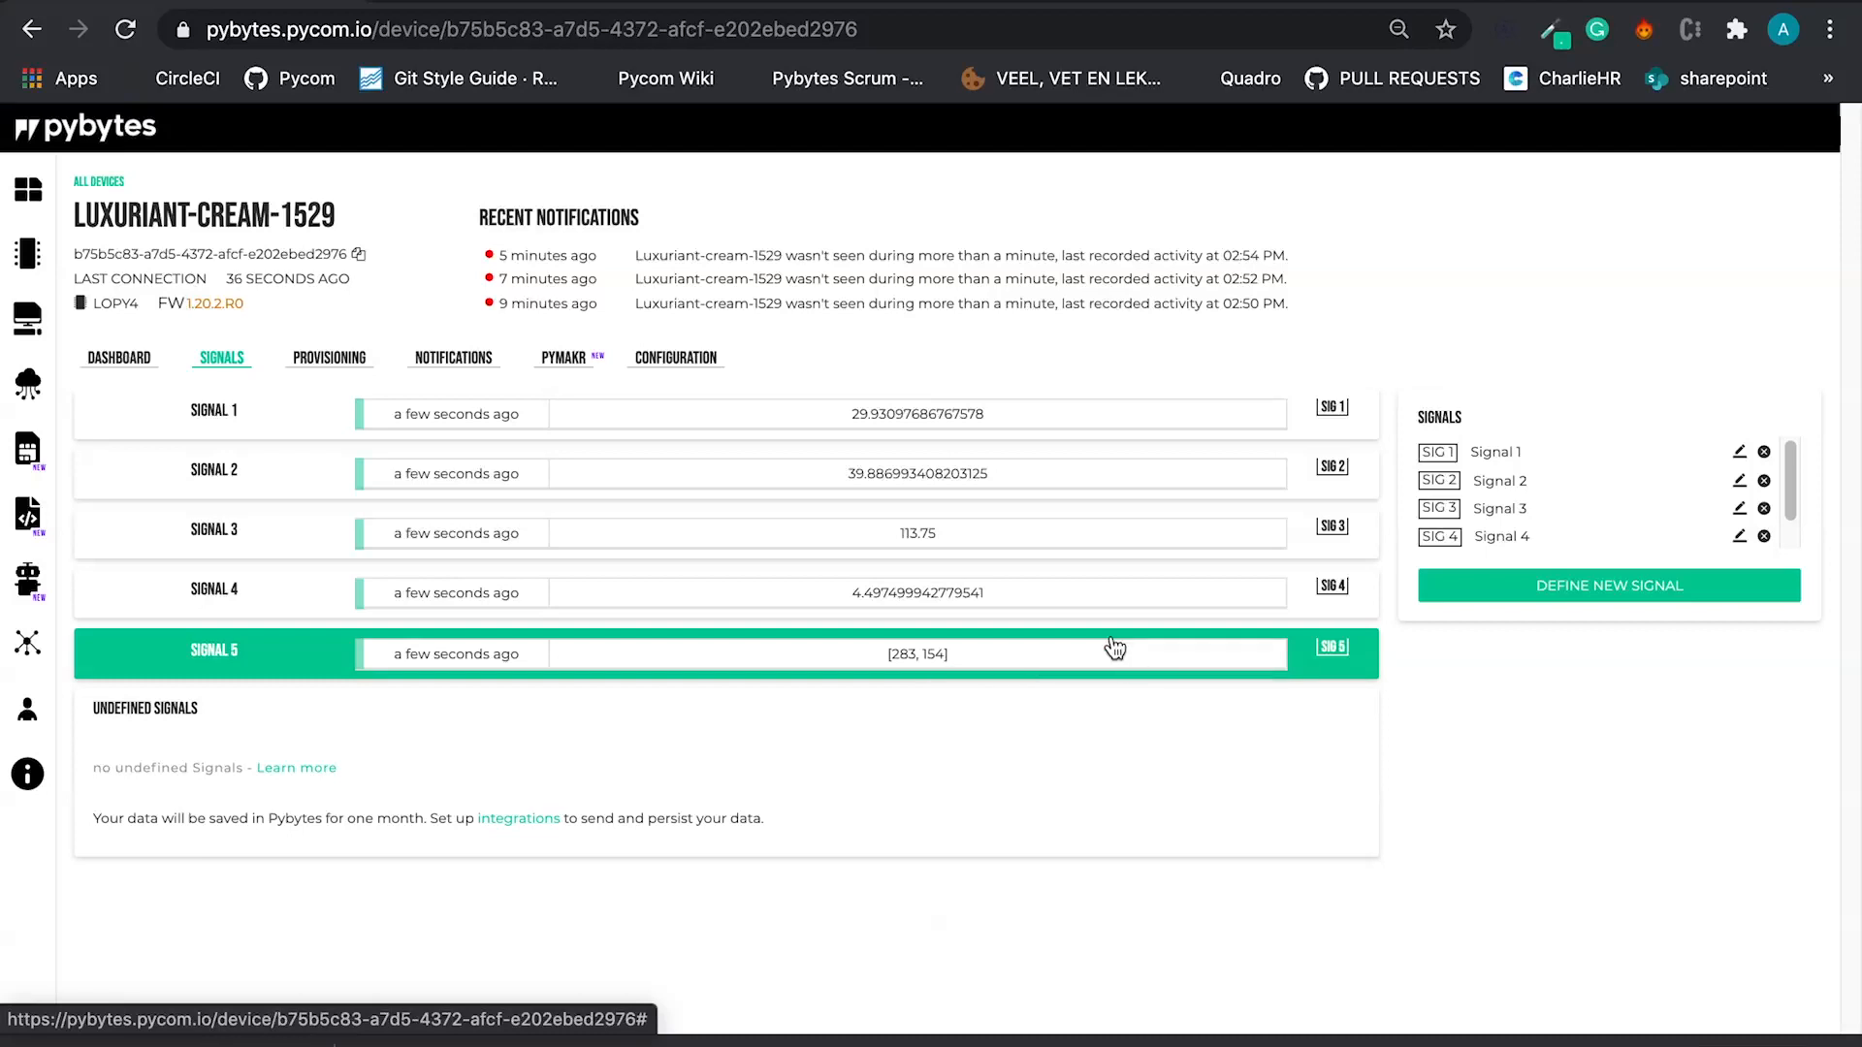
mouse_move(1129, 452)
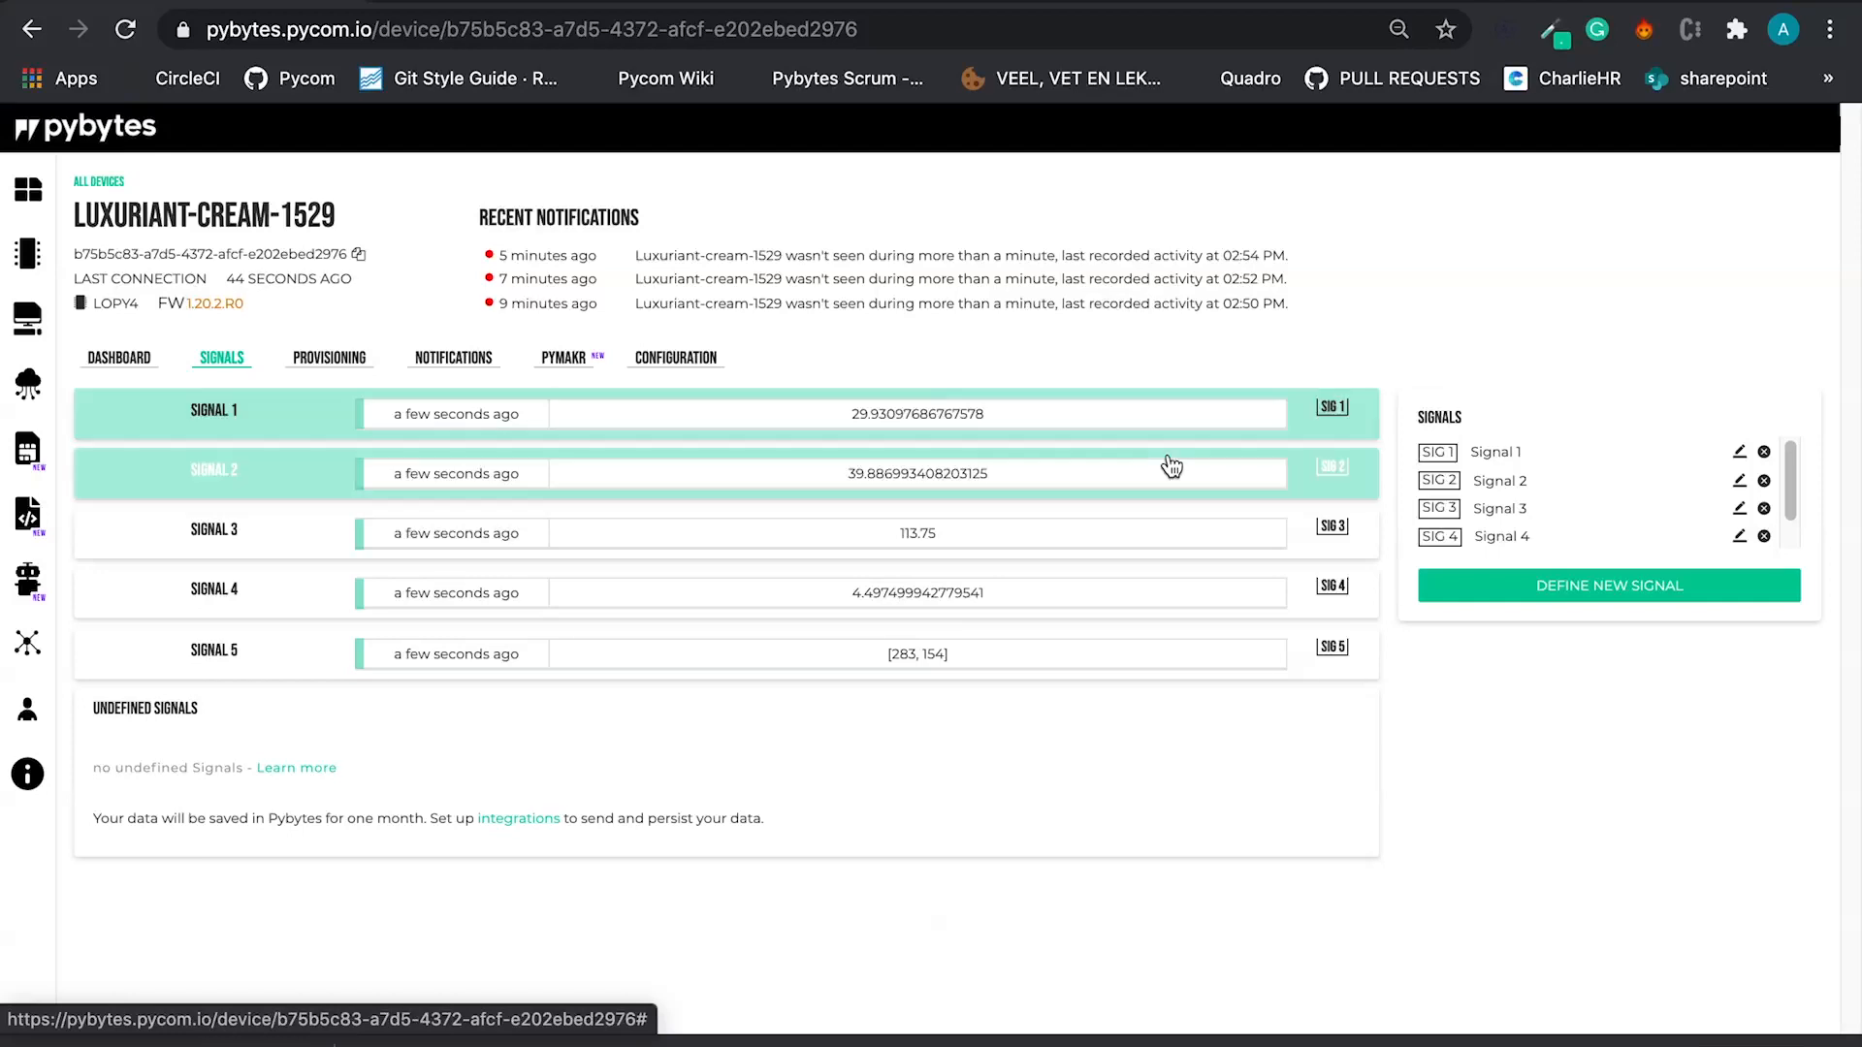
- Revisit the device's Dashboard and Signals, then go to the Pymakr start page from the sidebar
left_click(119, 357)
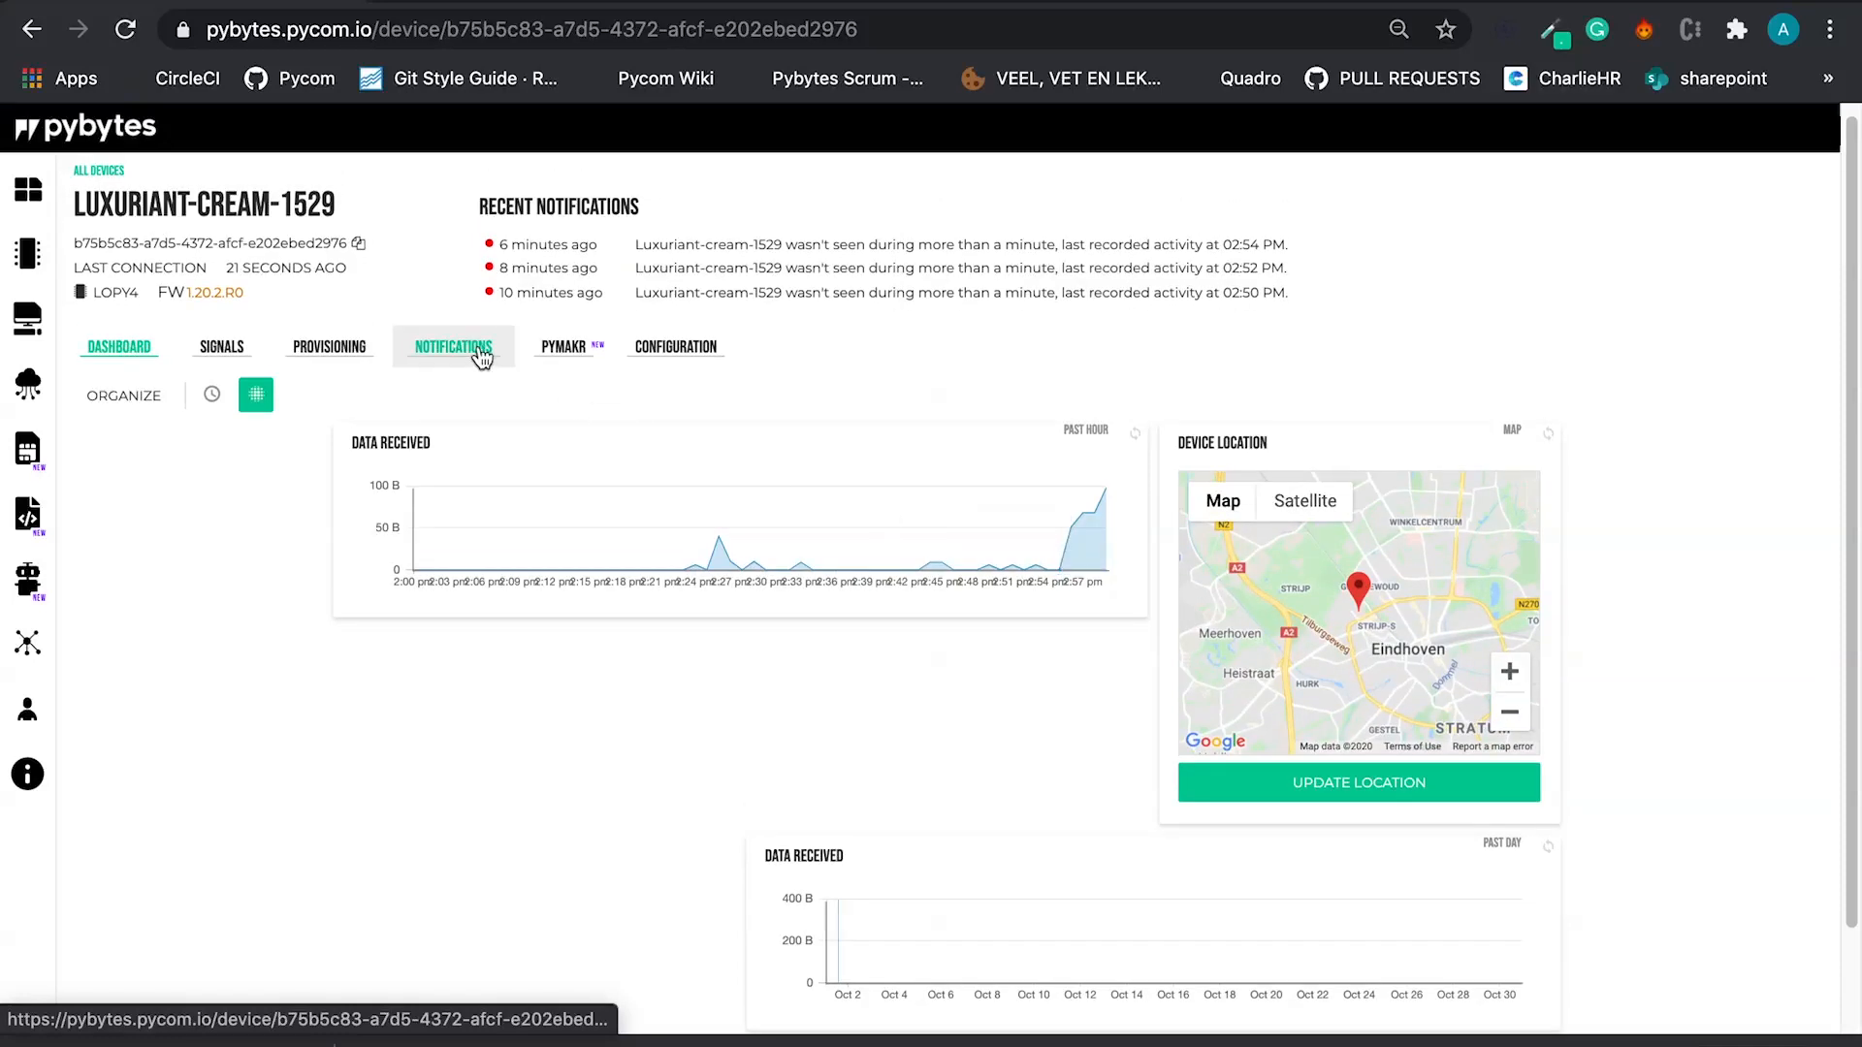
left_click(221, 357)
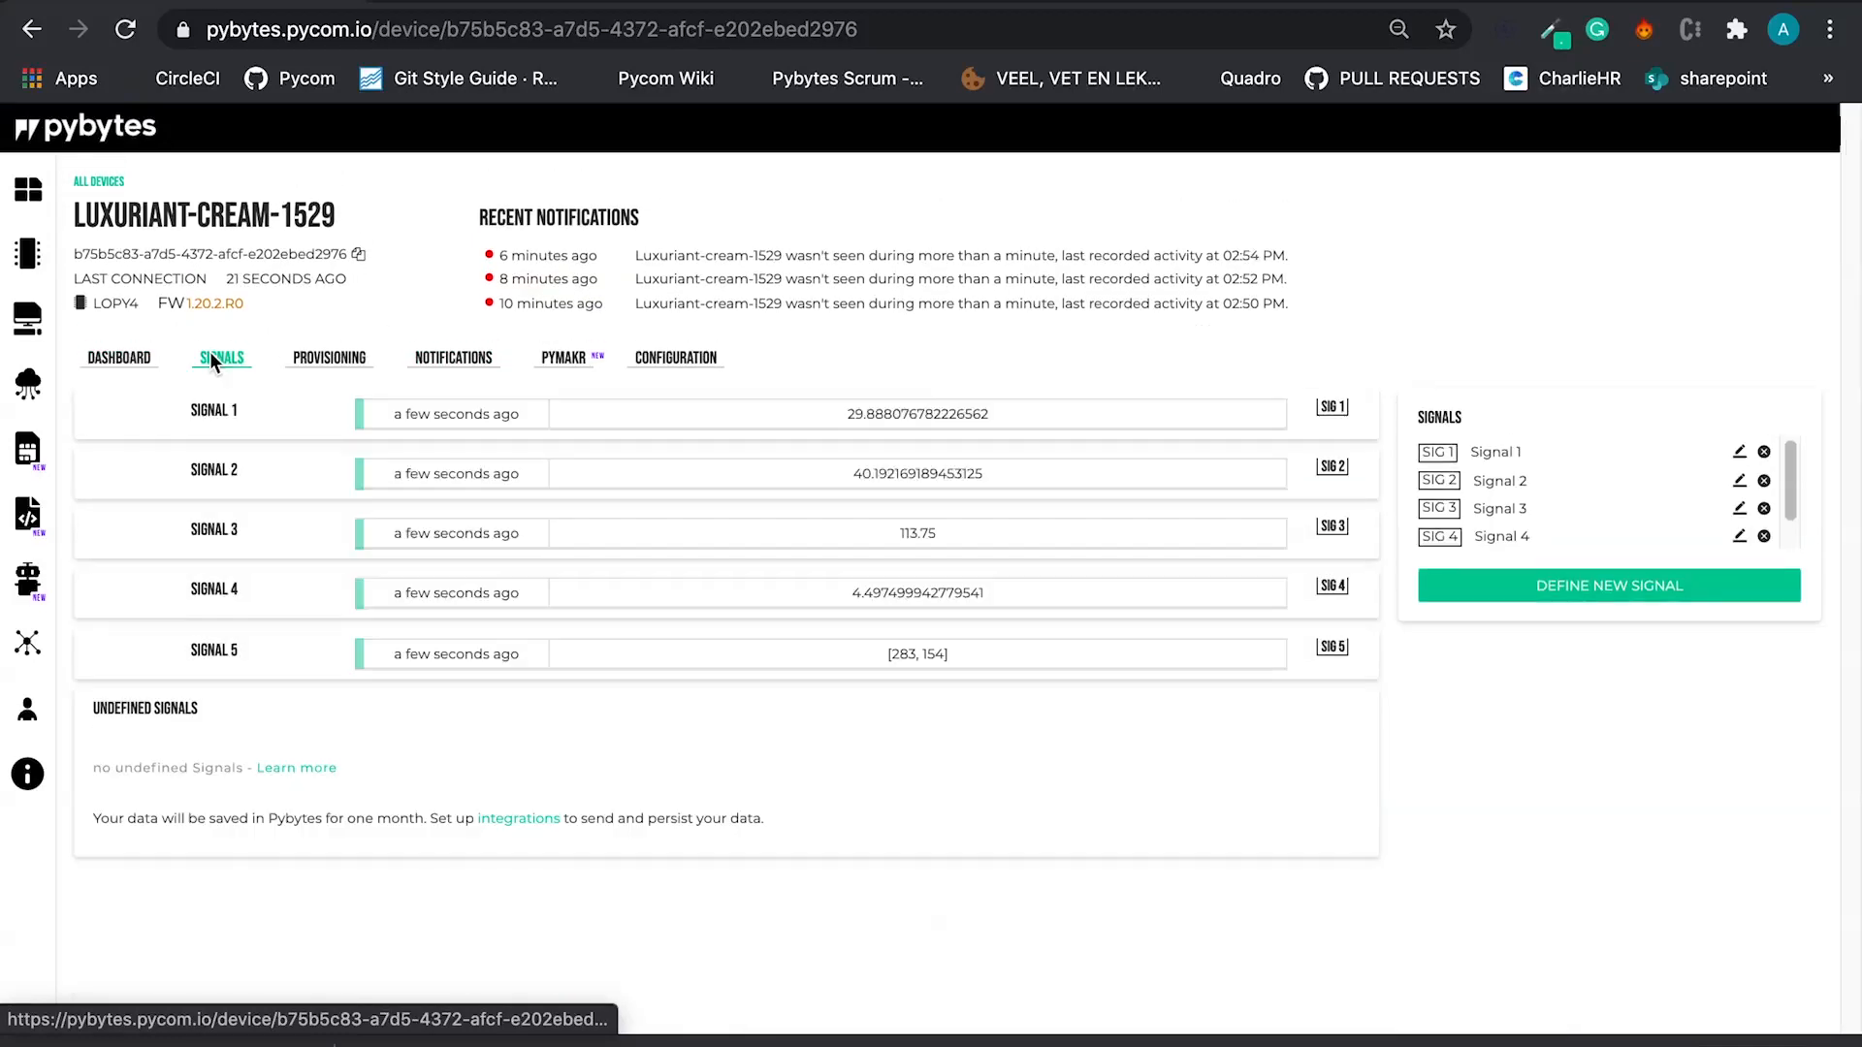
left_click(330, 357)
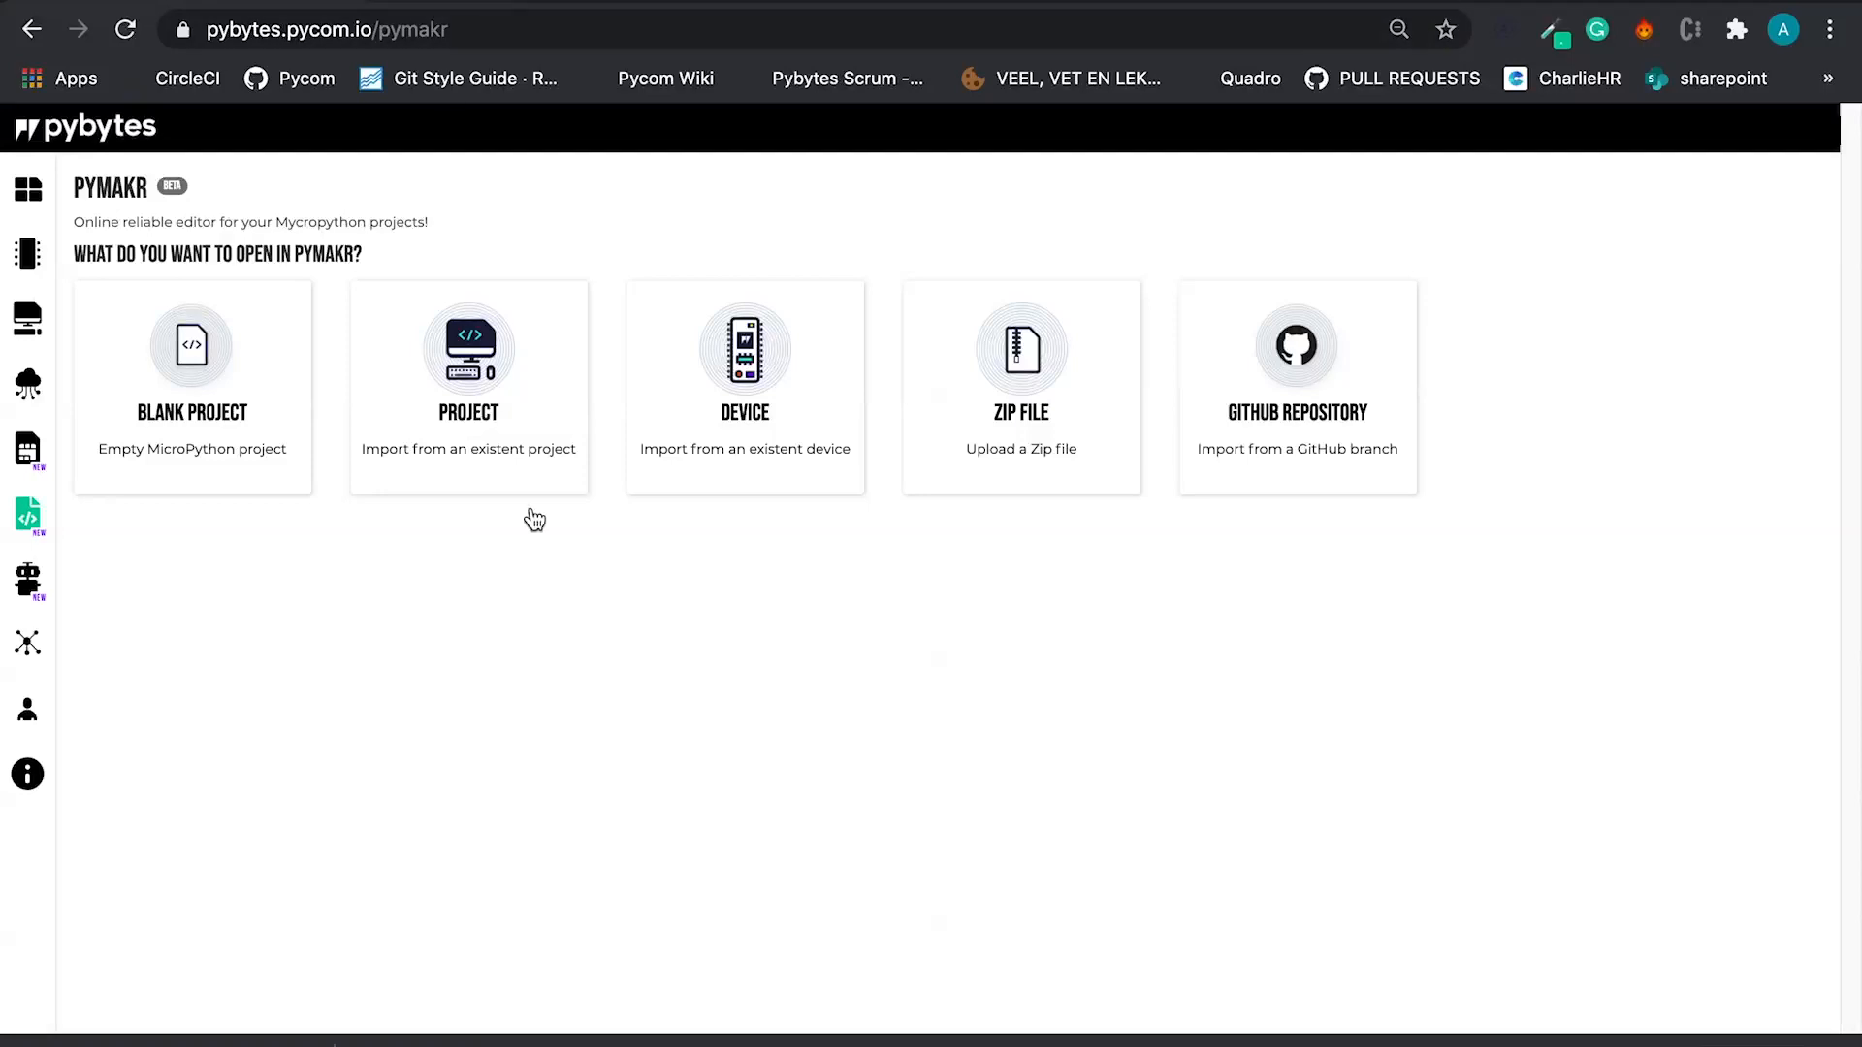
mouse_move(543, 557)
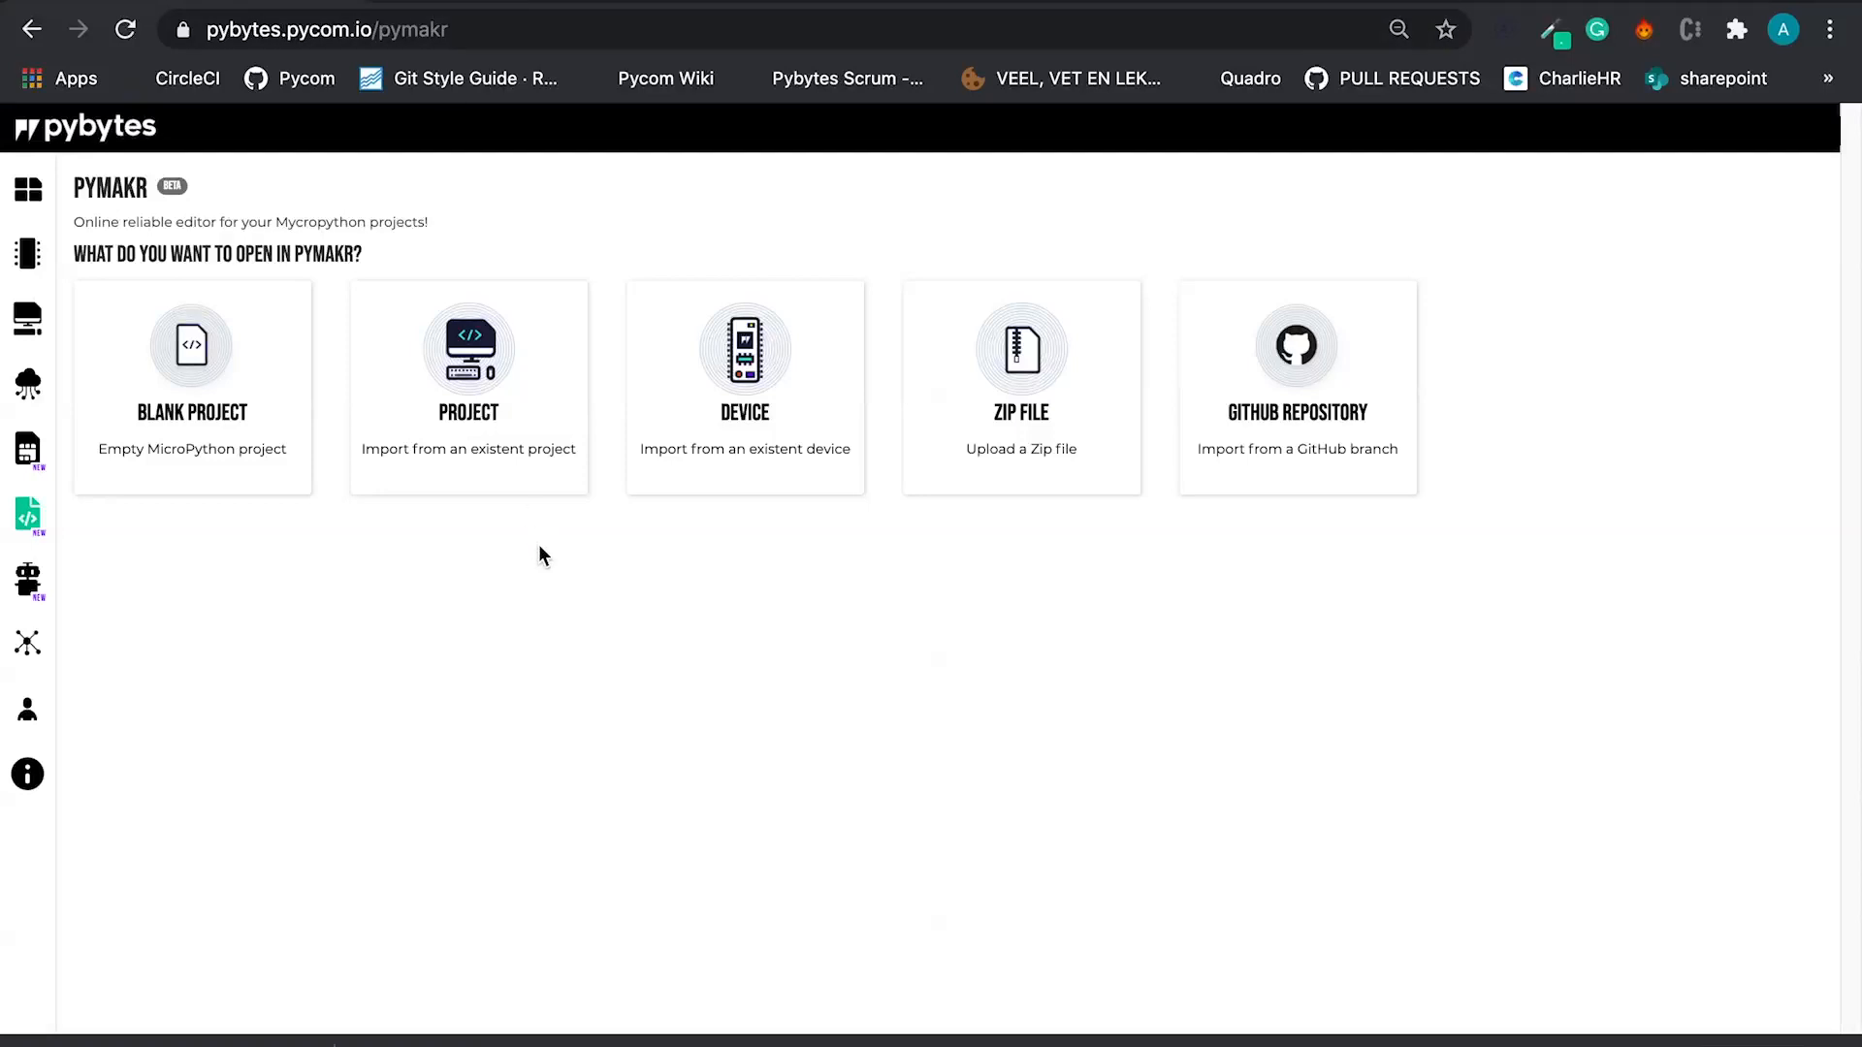